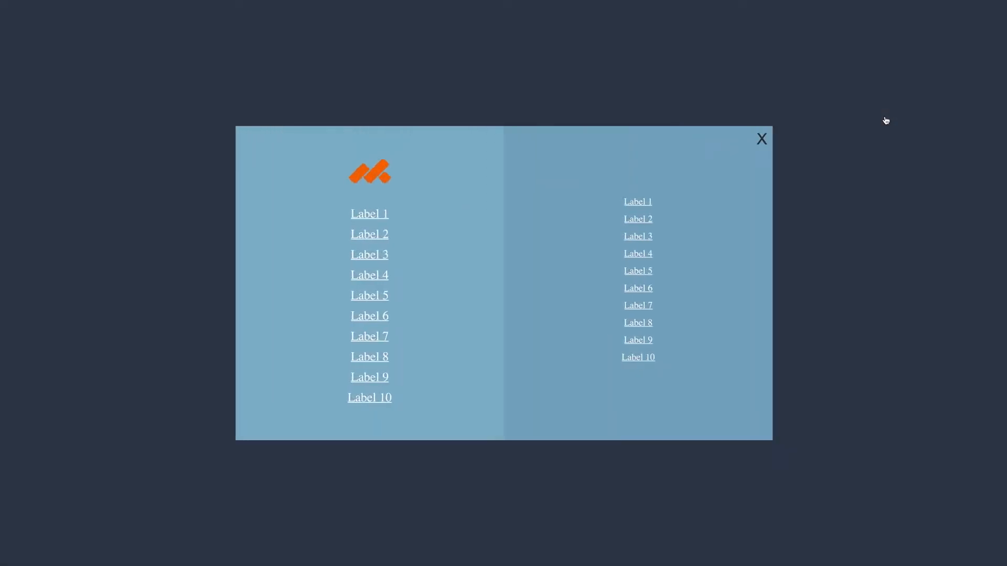
pyautogui.moveTo(873, 213)
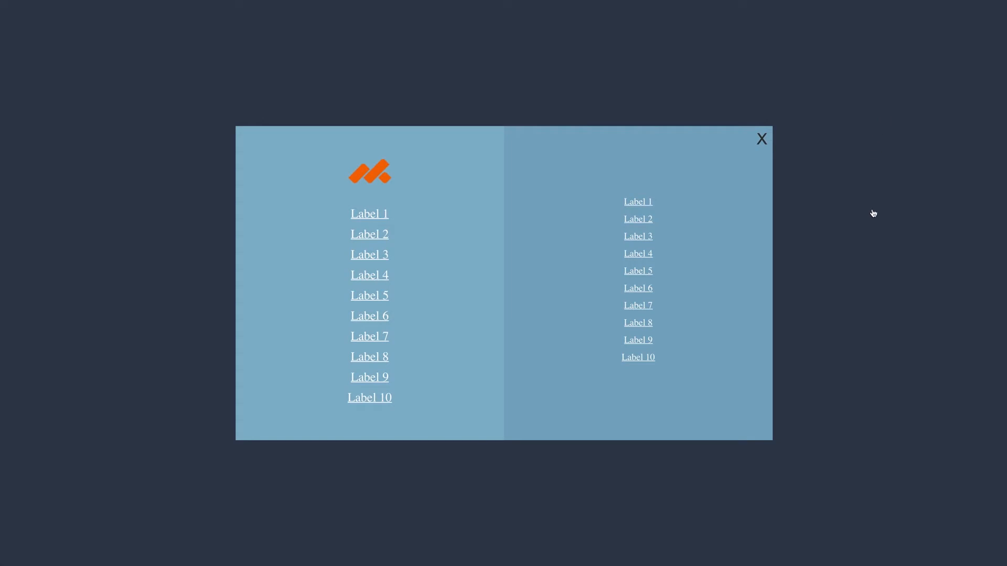
pyautogui.moveTo(871, 214)
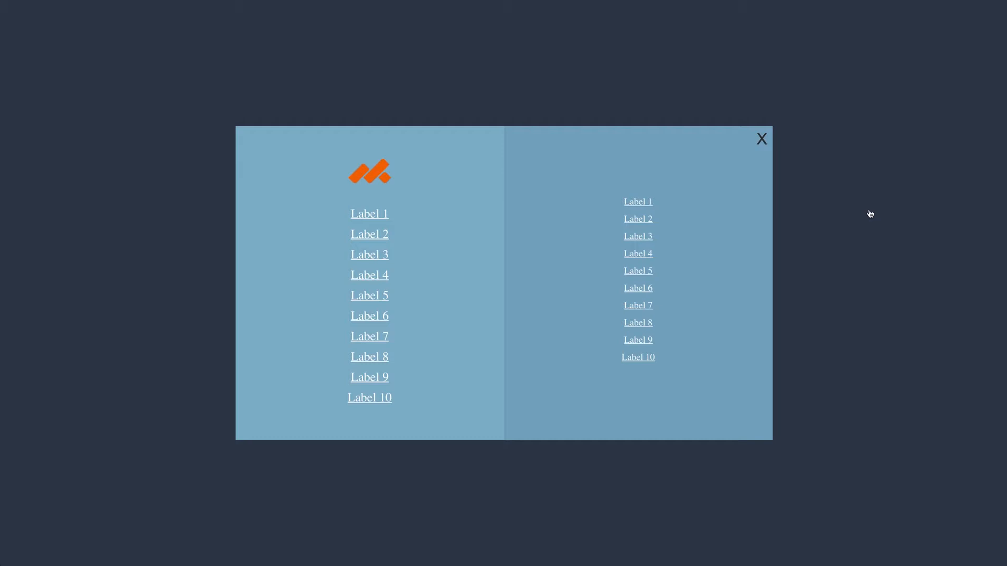
pyautogui.moveTo(404, 201)
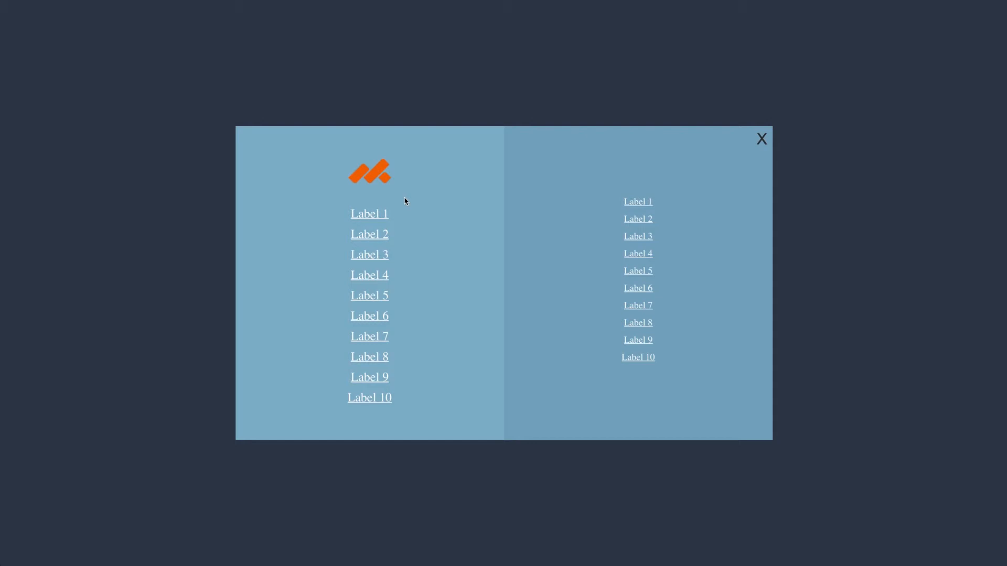
pyautogui.moveTo(369, 175)
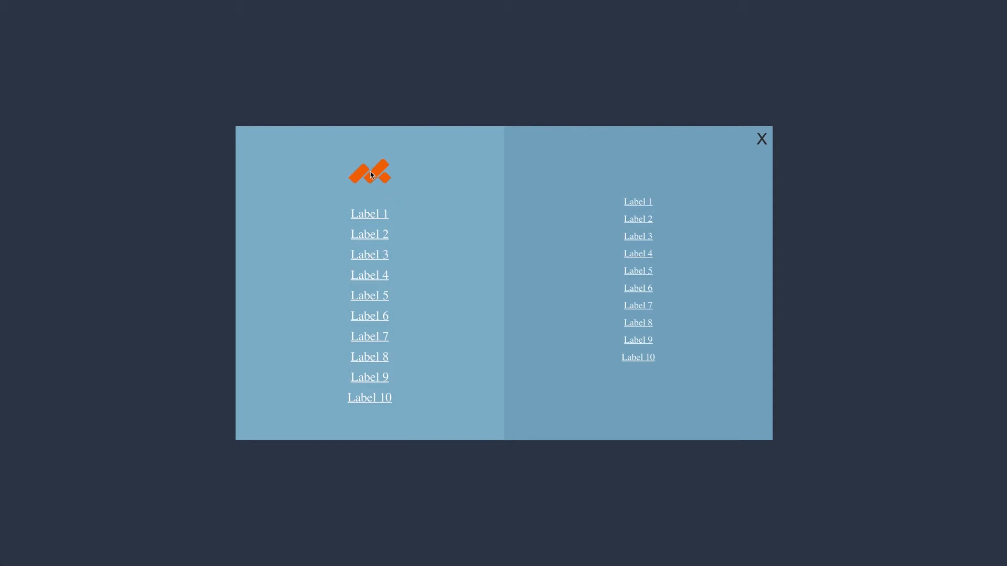
pyautogui.moveTo(713, 146)
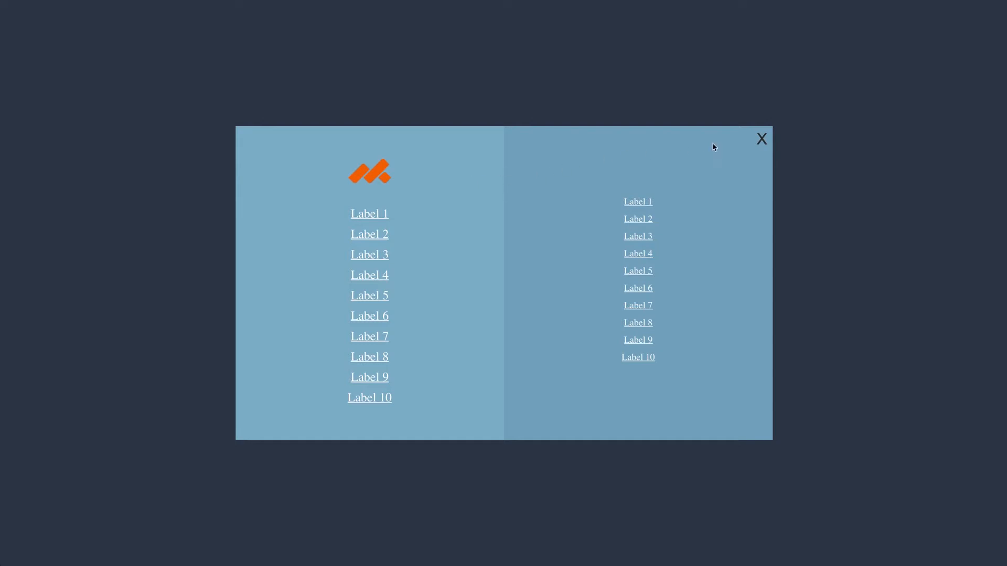
# Step: Close the demo navigation overlay to get back to the Muse site plan
pyautogui.click(762, 138)
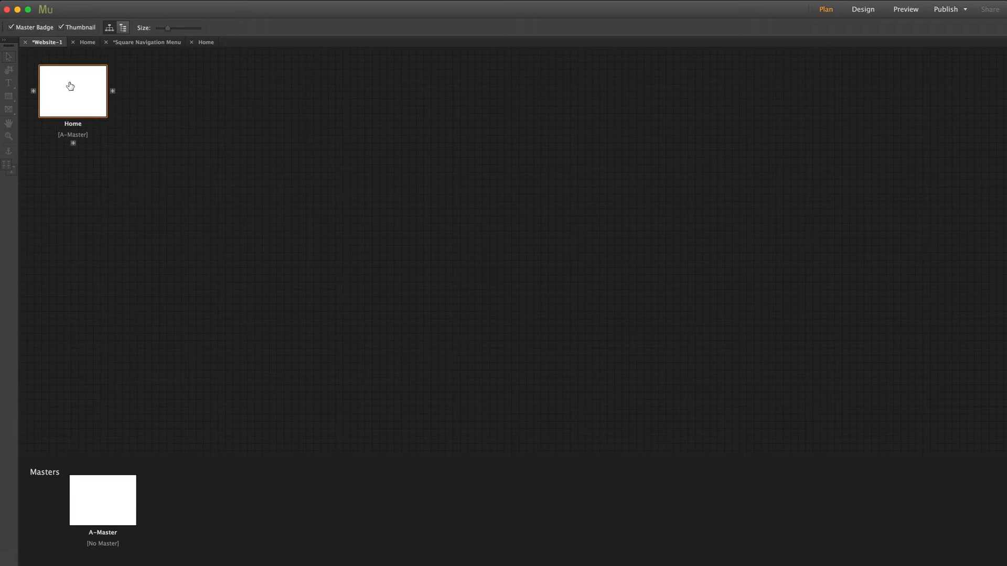
# Step: Open Home in Design mode and place the Library's Square Navigation Menu item on the page
pyautogui.click(862, 9)
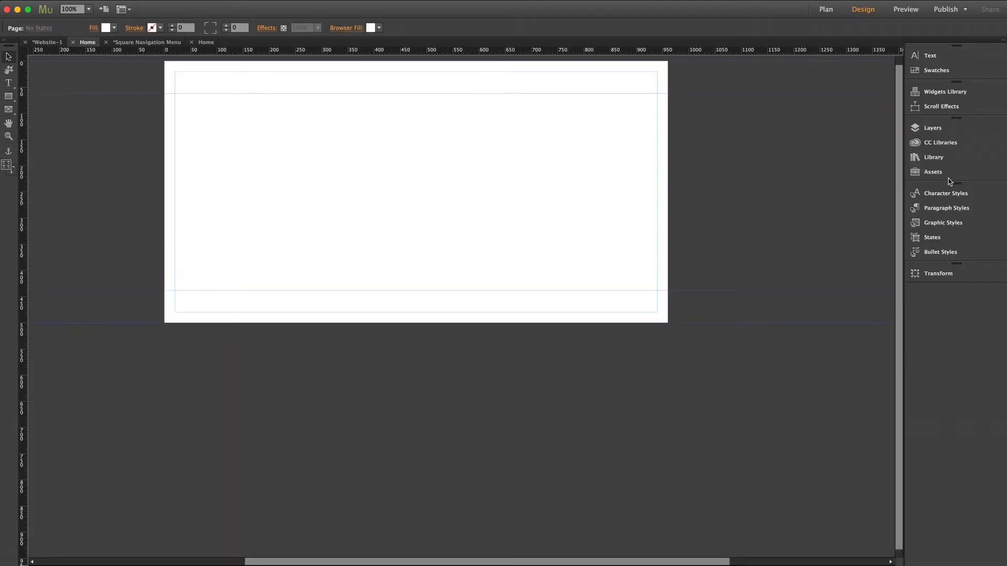
pyautogui.click(933, 157)
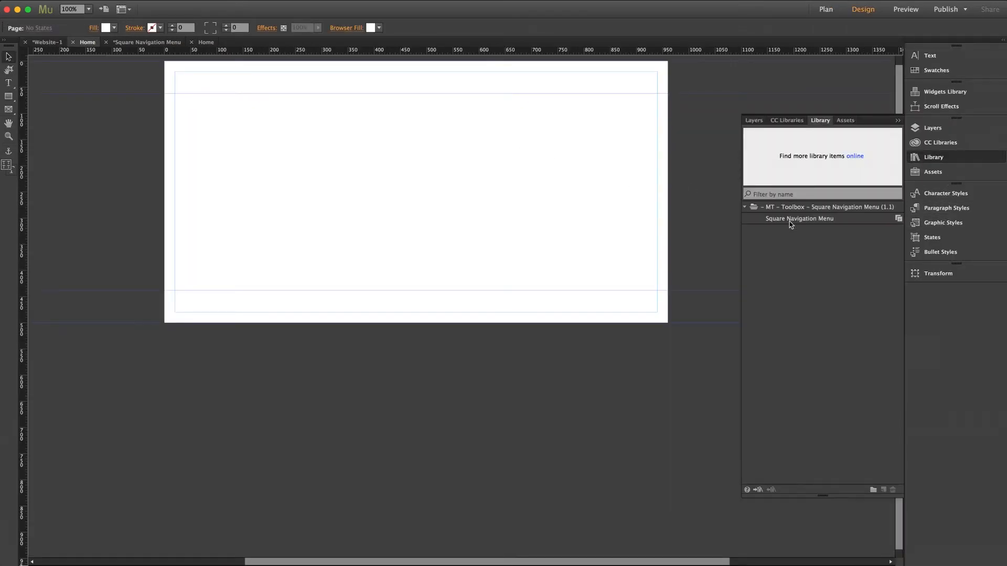
pyautogui.click(799, 218)
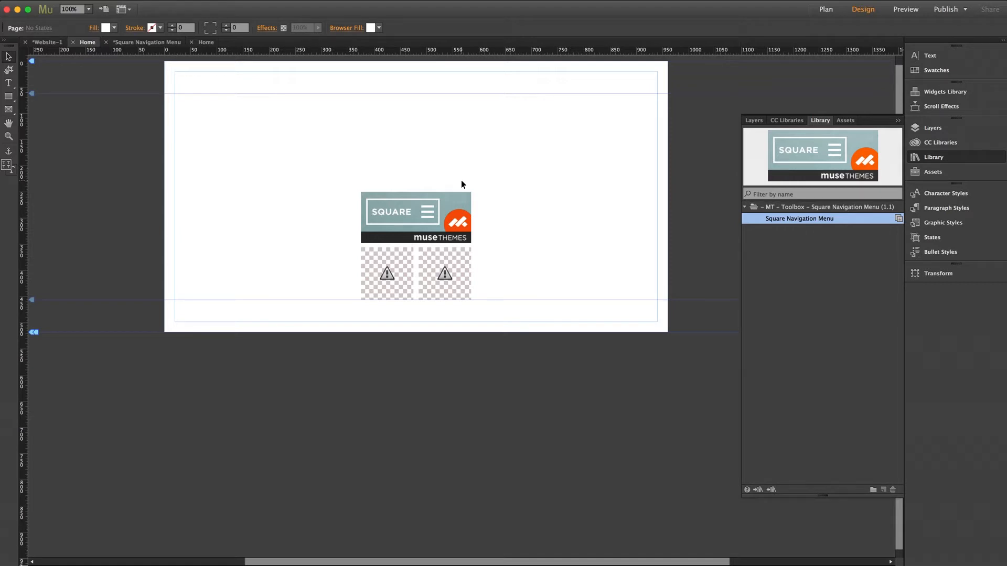
pyautogui.click(415, 217)
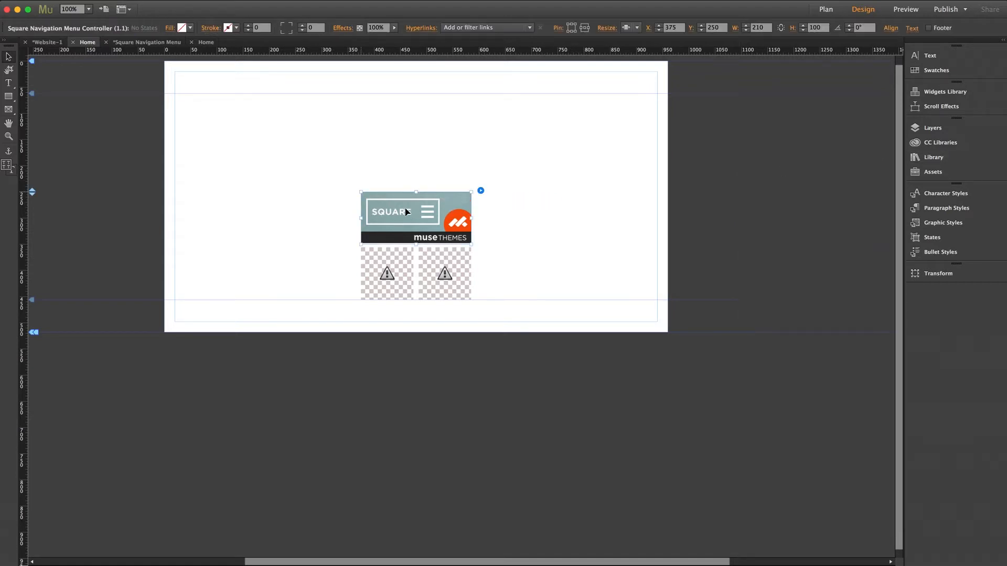
pyautogui.click(480, 191)
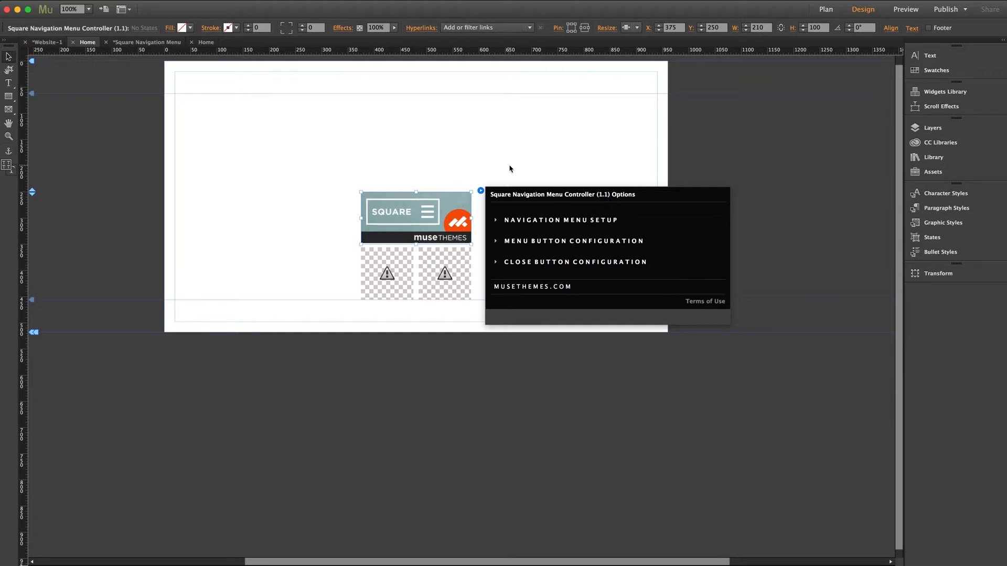
pyautogui.moveTo(452, 199)
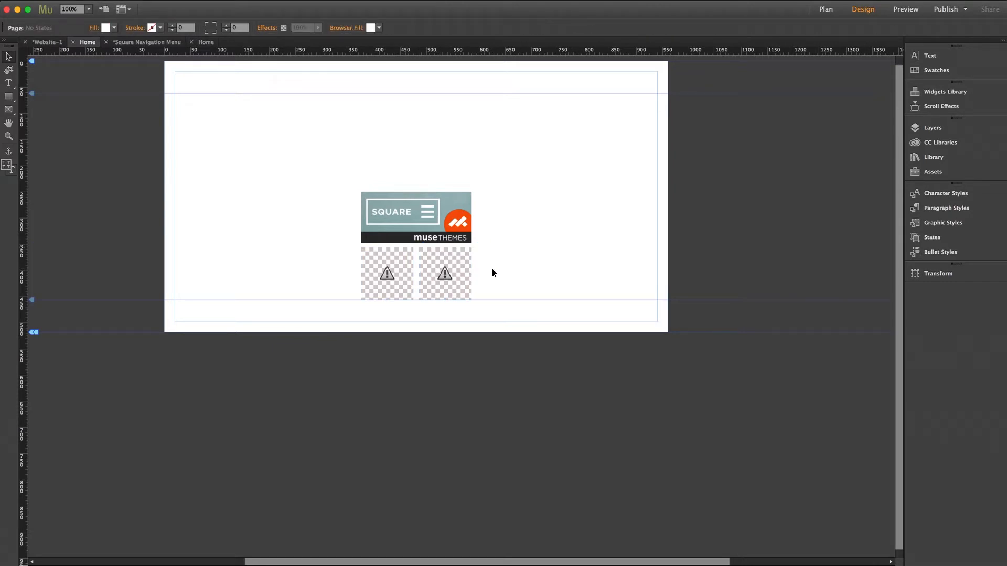
pyautogui.click(415, 217)
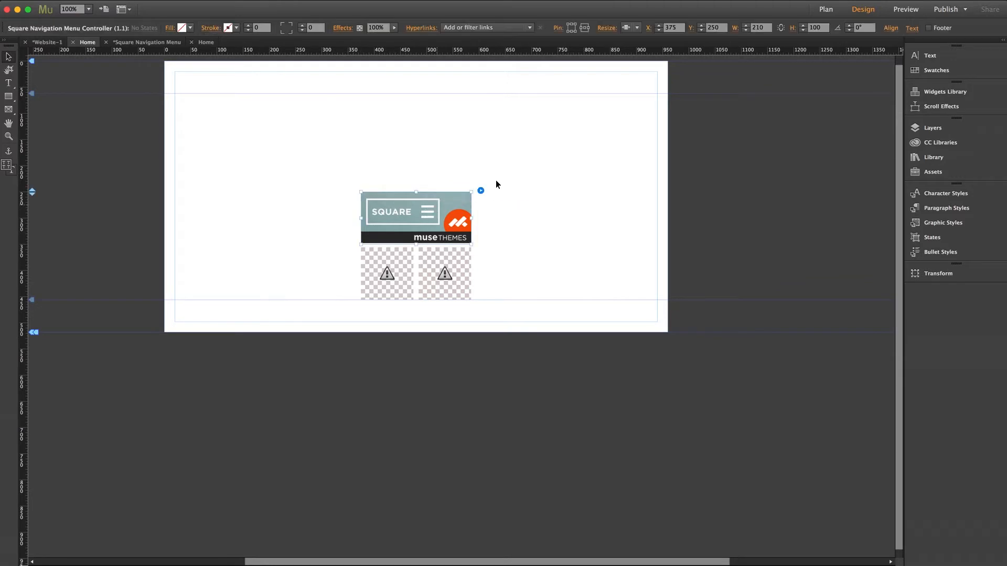
# Step: In the widget's Navigation Menu Setup, choose the page overlay colour
pyautogui.click(480, 190)
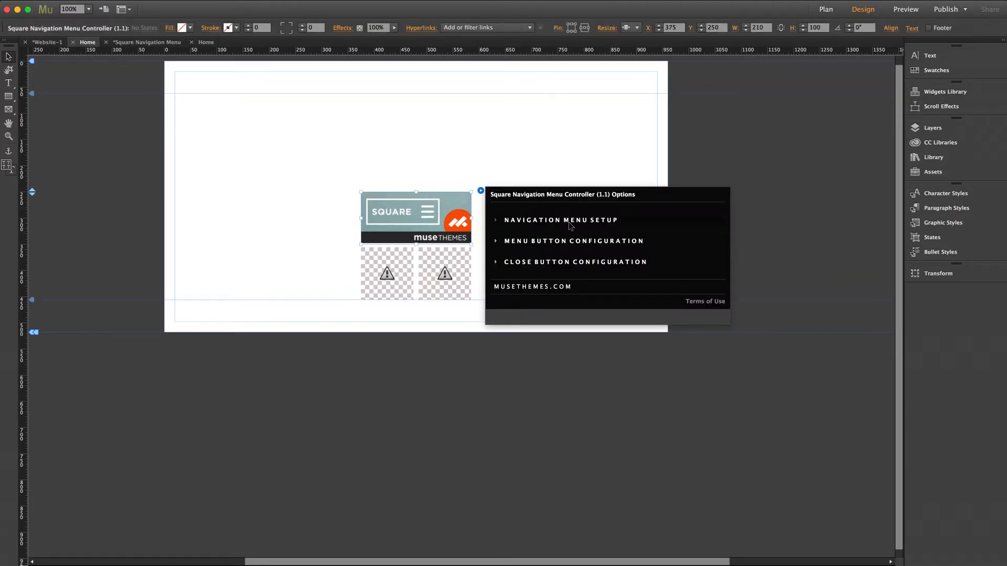
pyautogui.click(560, 219)
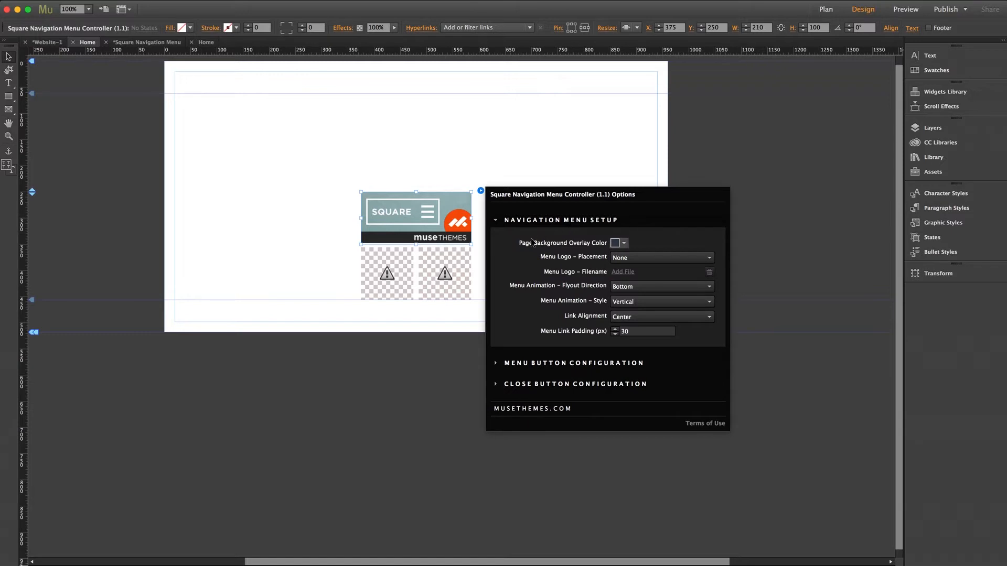
pyautogui.click(618, 242)
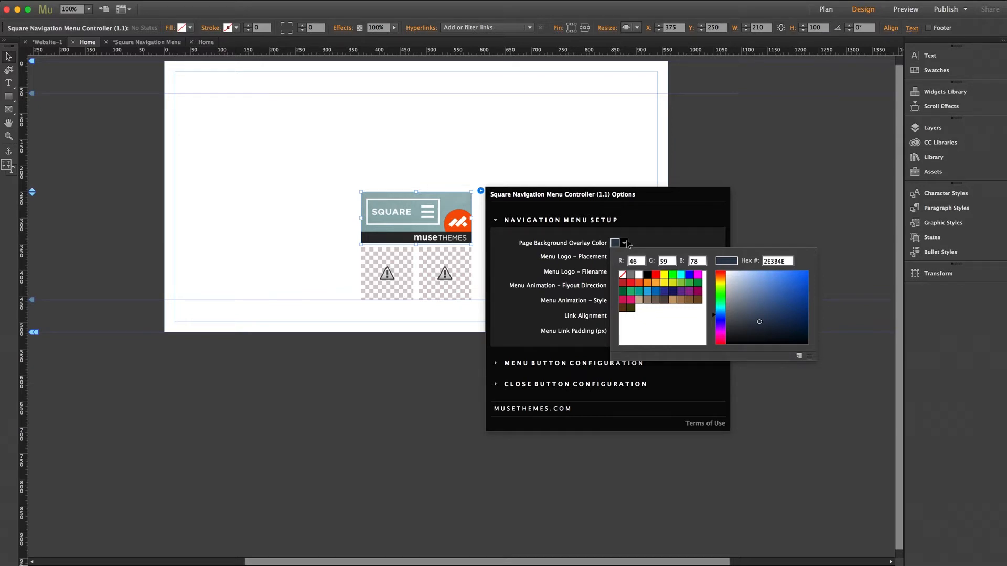
pyautogui.moveTo(673, 294)
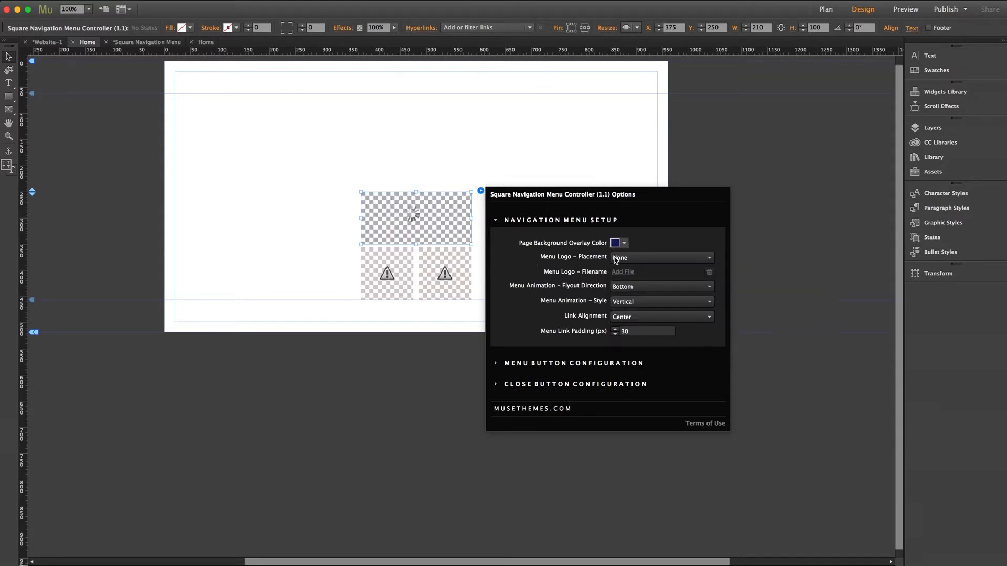
# Step: Set Menu Logo Placement to Left Menu and add musethemes_logo.png as the logo
pyautogui.click(661, 257)
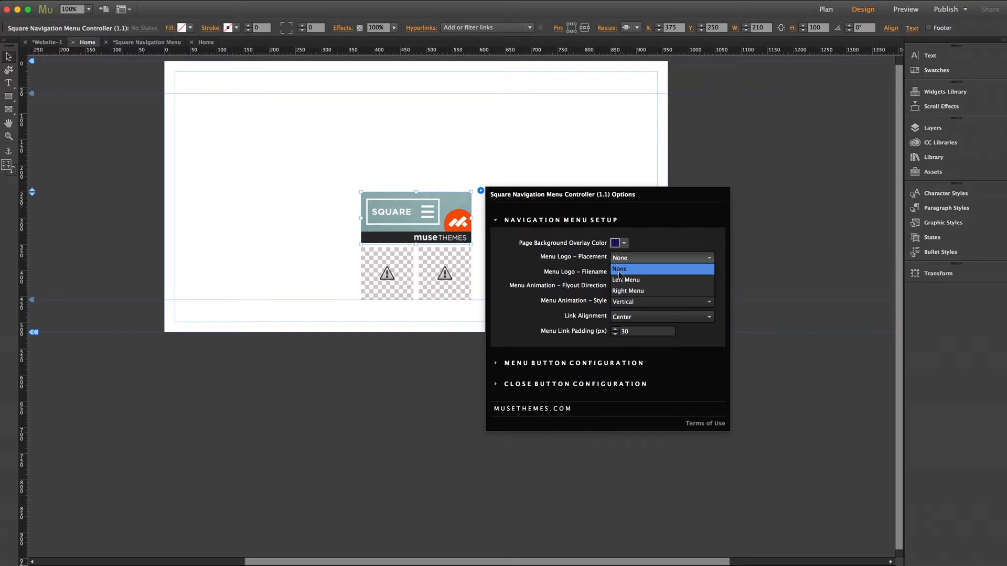
pyautogui.moveTo(626, 280)
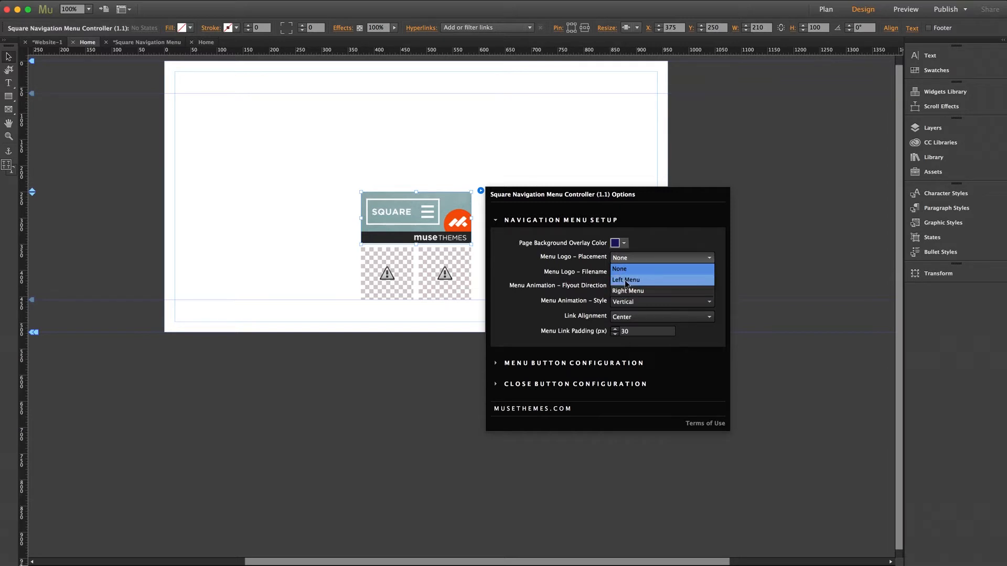
pyautogui.click(624, 279)
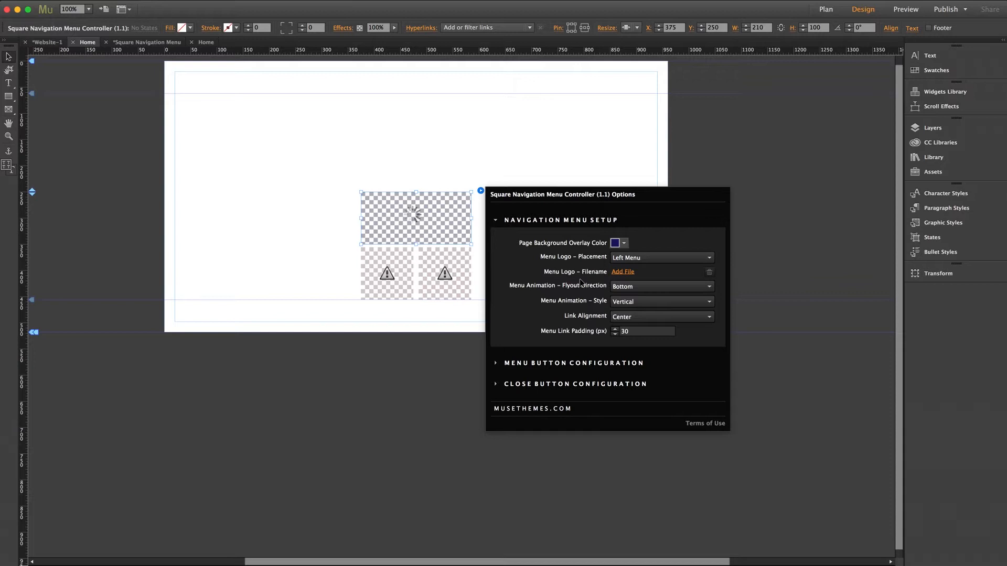
pyautogui.click(621, 271)
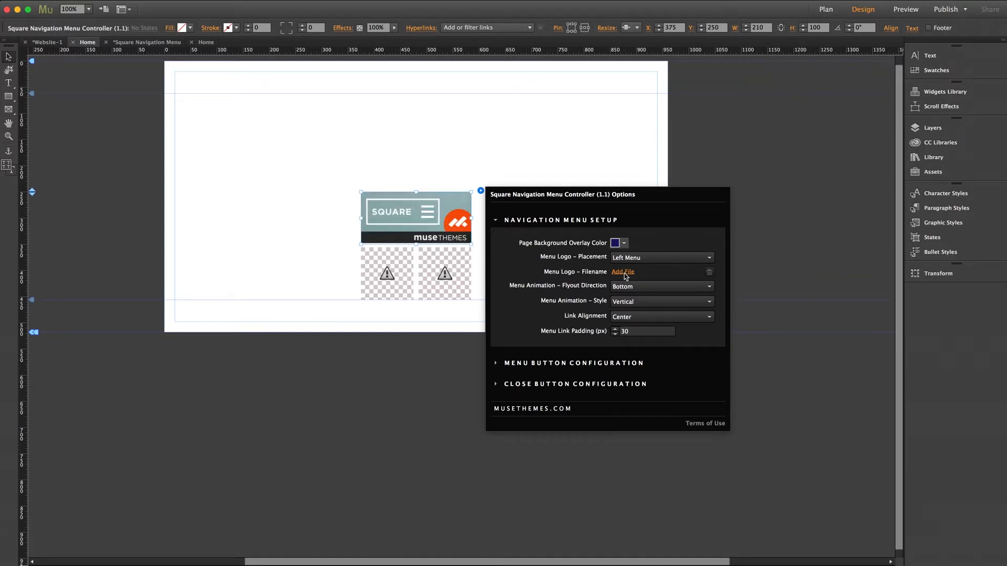
pyautogui.click(622, 272)
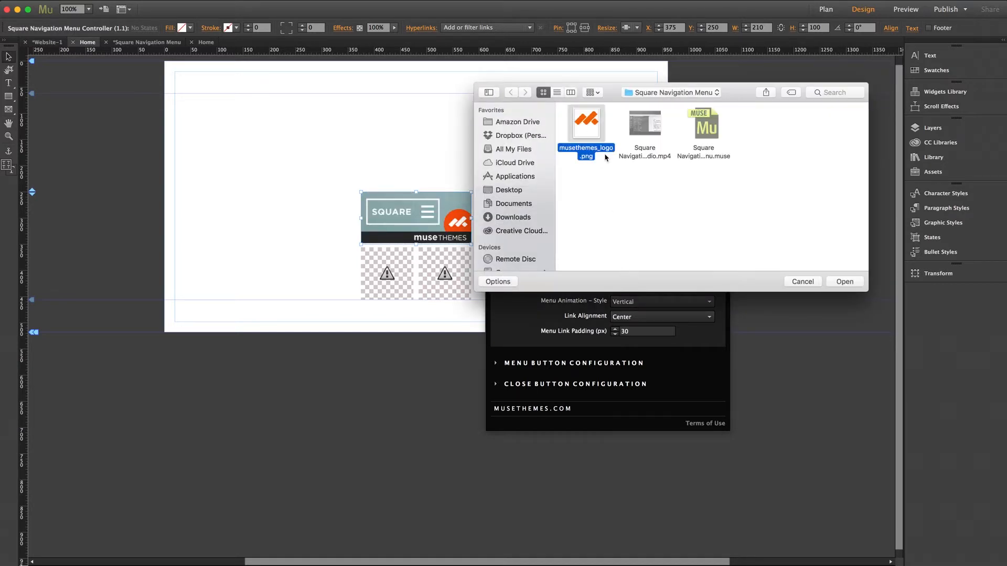
pyautogui.click(844, 281)
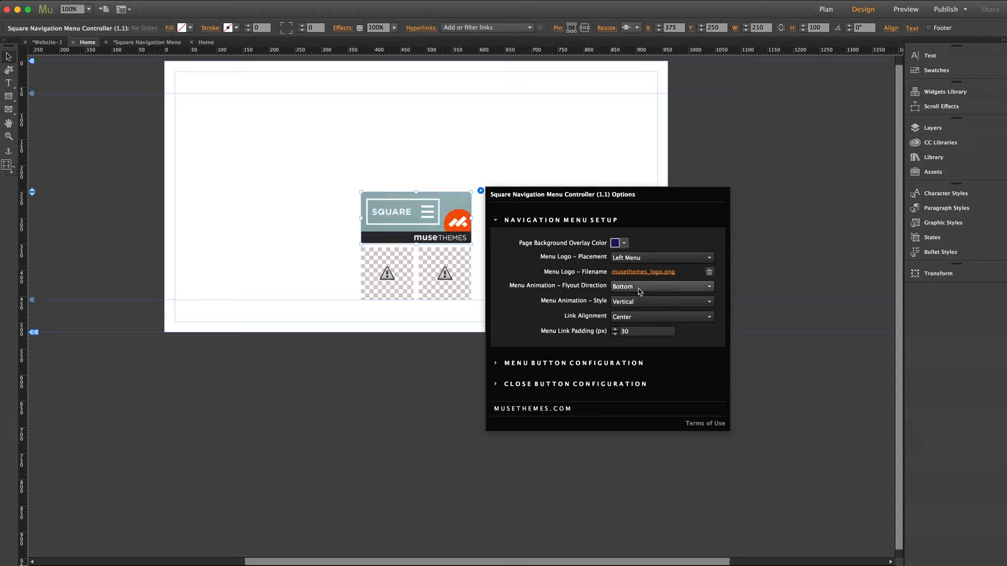
pyautogui.click(661, 286)
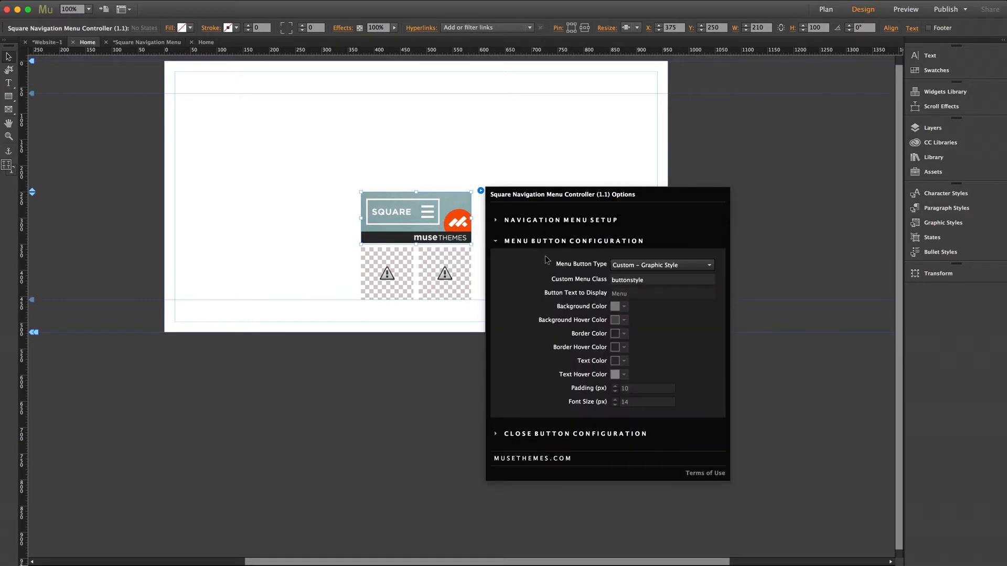
# Step: Set the widget's Menu Button Type to Custom – Graphic Style
pyautogui.click(660, 265)
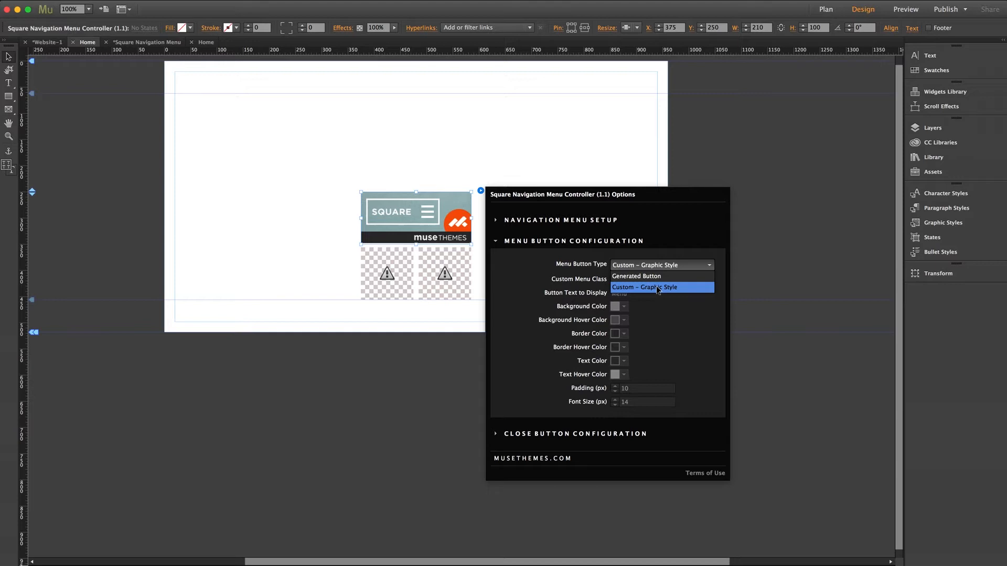
pyautogui.moveTo(636, 276)
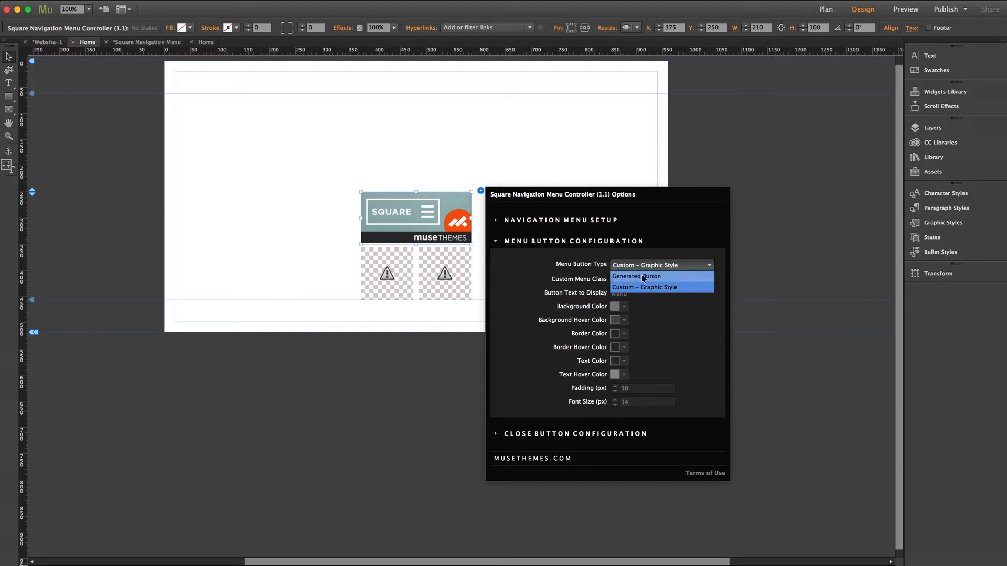
pyautogui.click(636, 276)
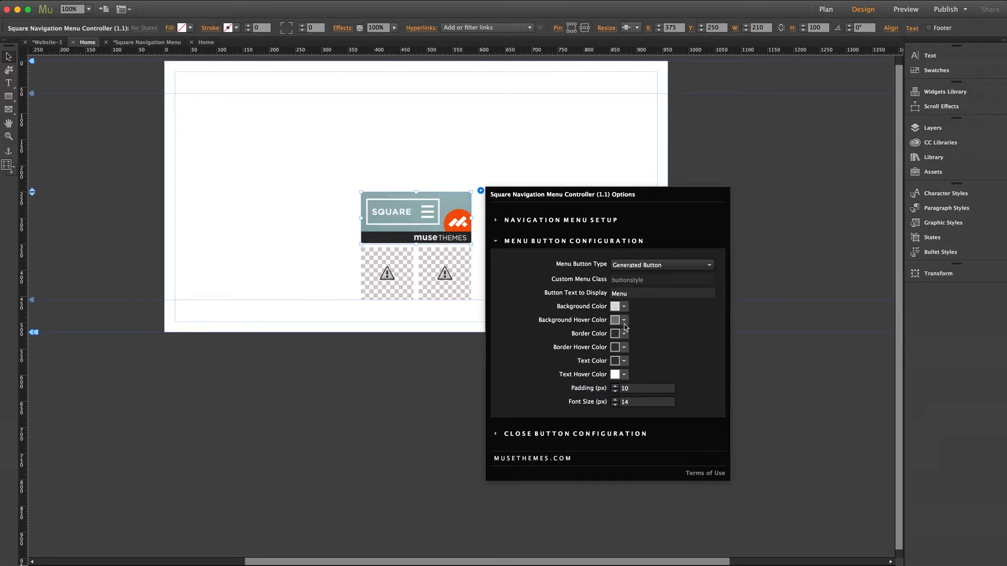
pyautogui.click(661, 264)
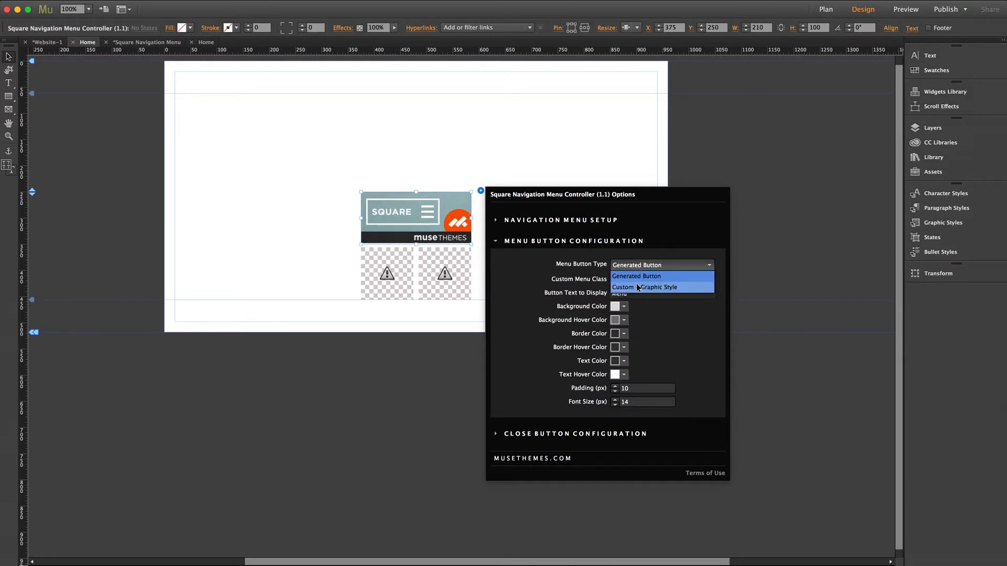
pyautogui.click(645, 287)
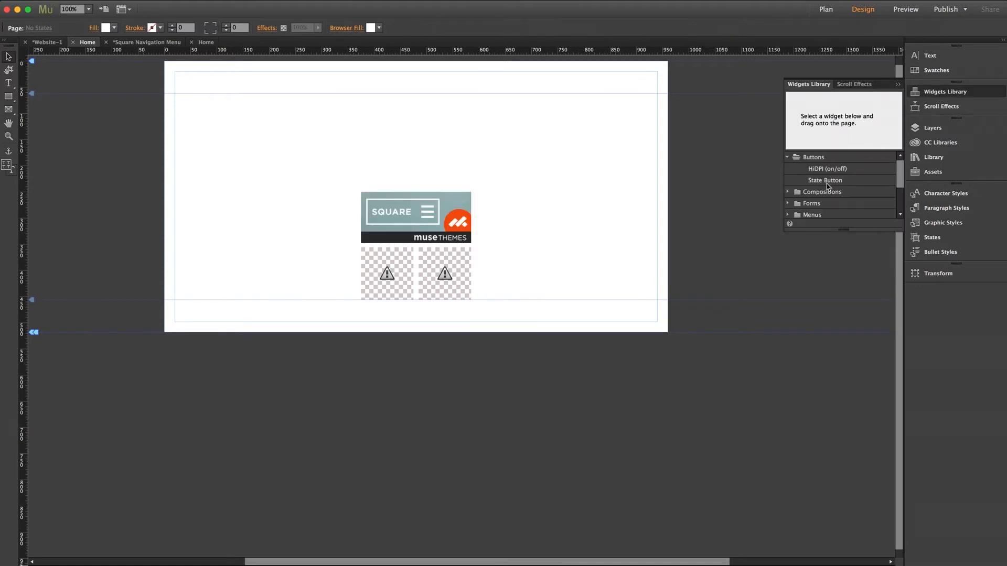
# Step: Drag a State Button above the menu widget and relabel it 'Menu'
pyautogui.moveTo(825, 180); pyautogui.dragTo(421, 169)
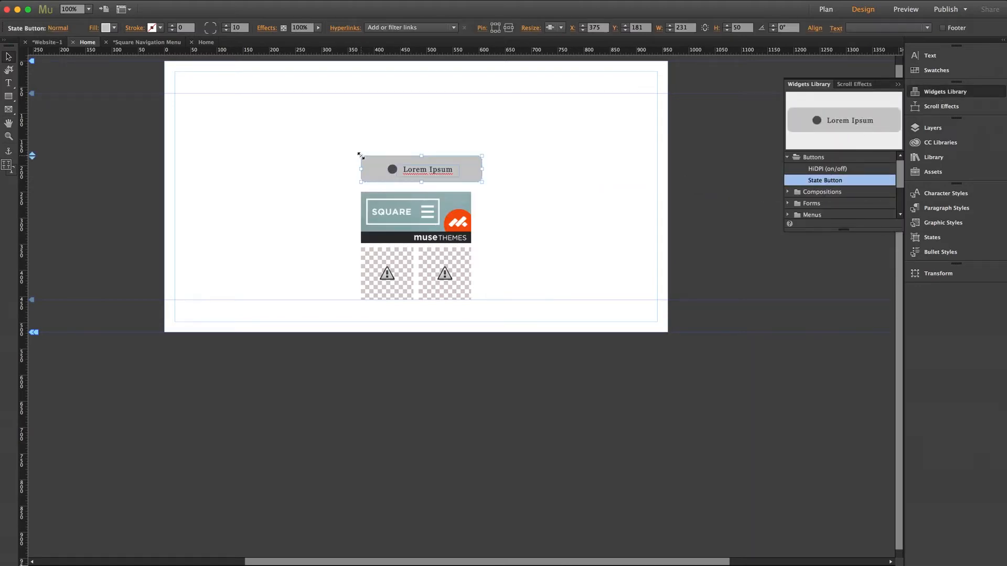
pyautogui.rightClick(434, 169)
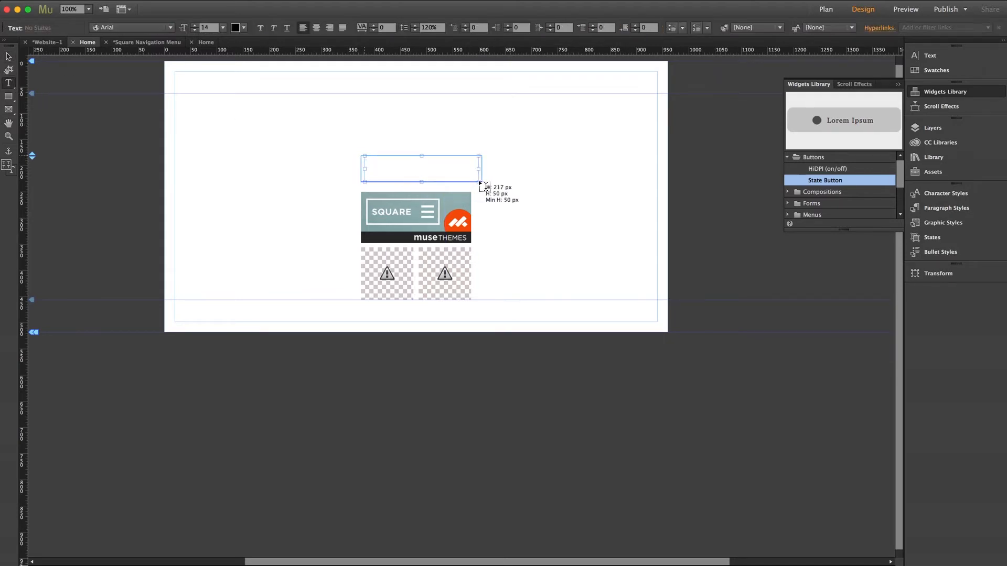
pyautogui.write('Me')
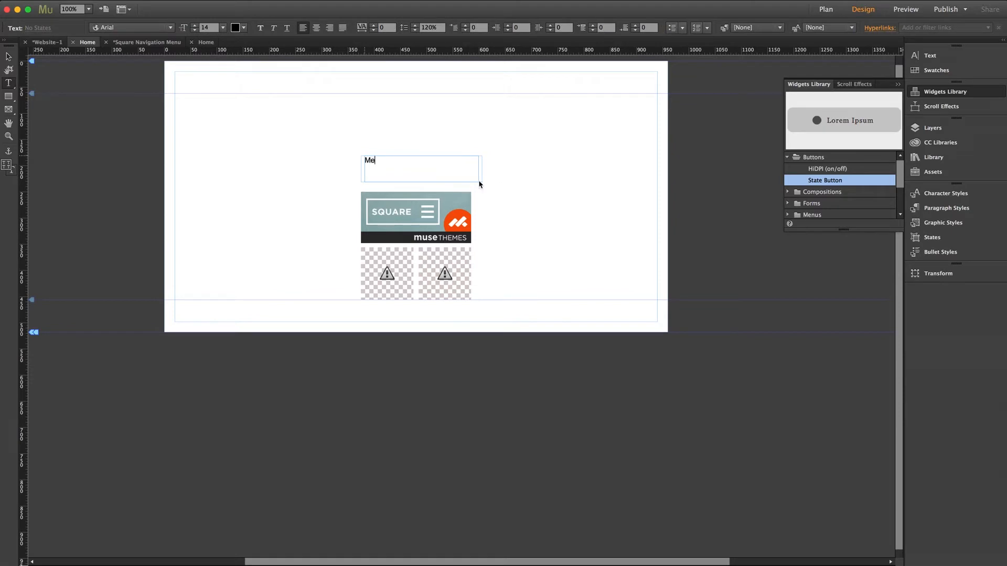
pyautogui.write('nu')
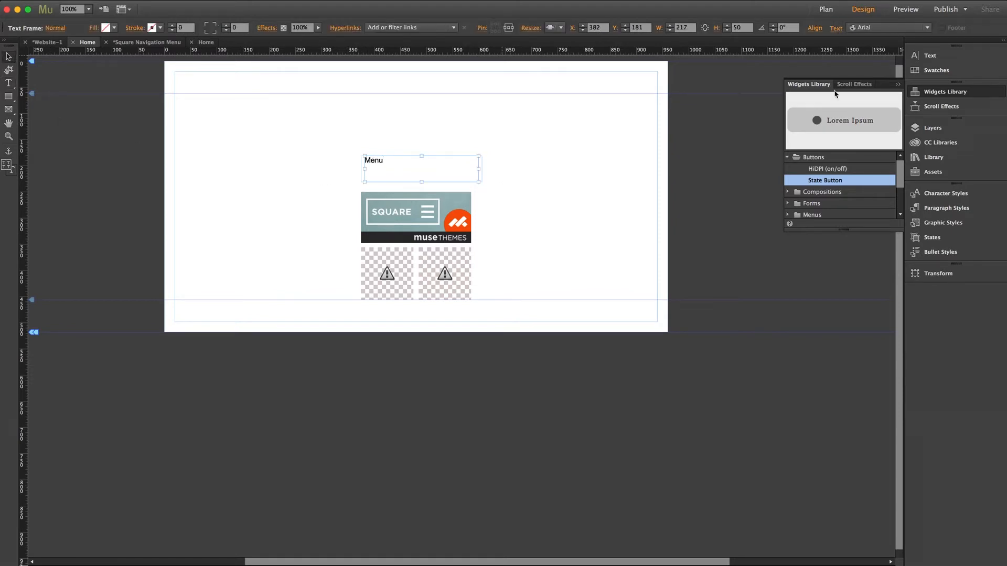
# Step: Set the Menu label font to Raleway Light at 18 px
pyautogui.click(929, 55)
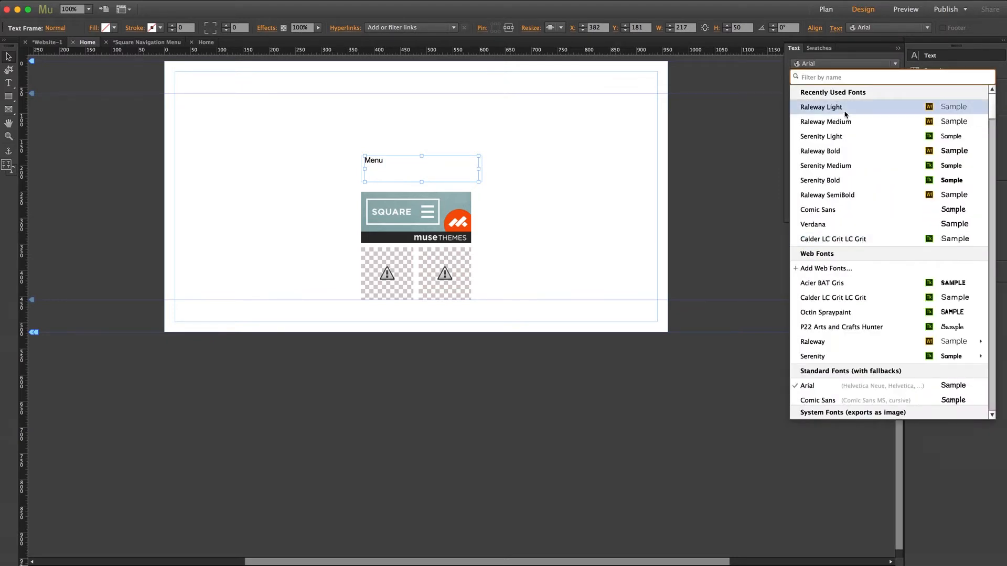
pyautogui.moveTo(820, 107)
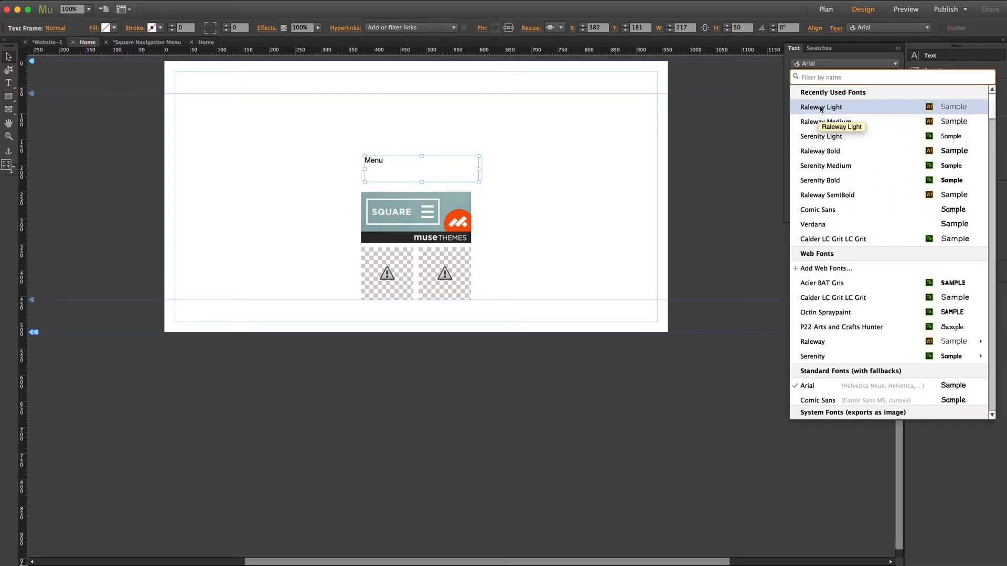
pyautogui.click(820, 107)
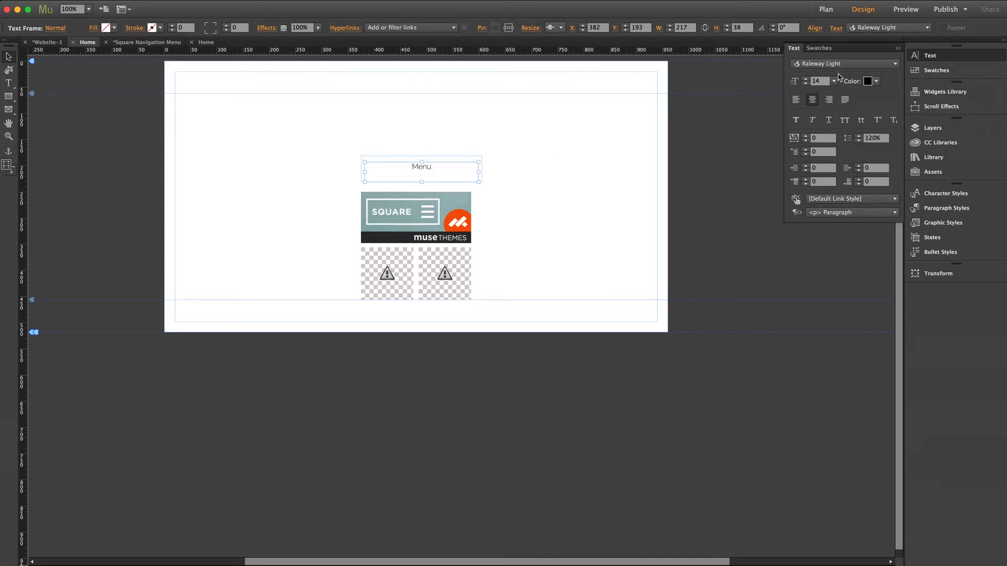
pyautogui.write('18')
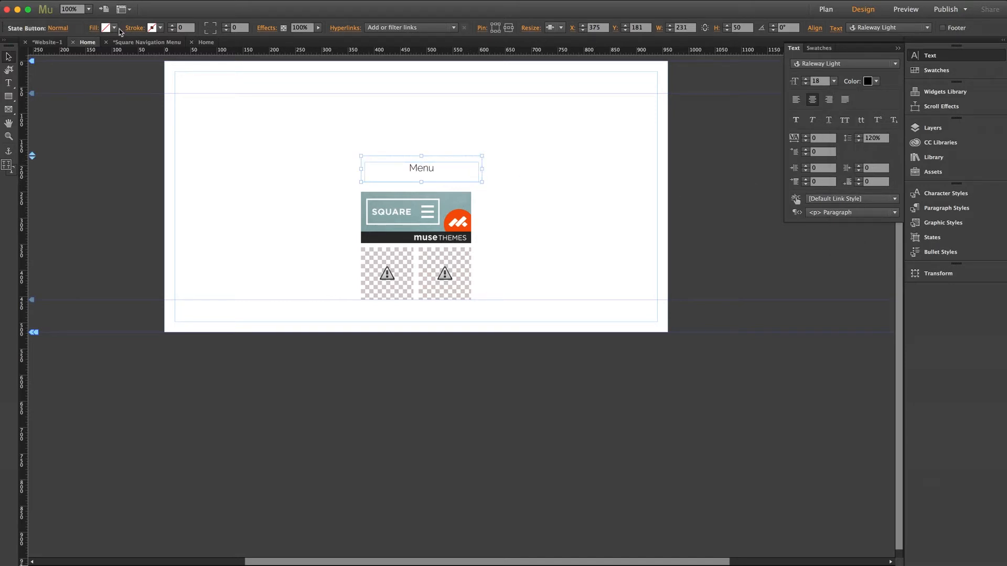
# Step: Give the button a thin black rounded outline and a black Rollover-state colour
pyautogui.click(159, 28)
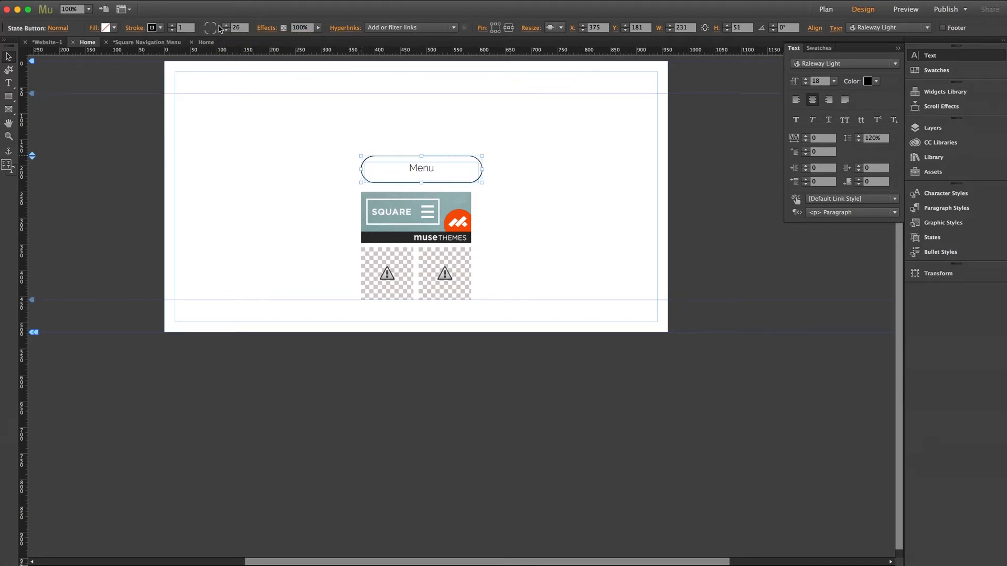
pyautogui.click(61, 27)
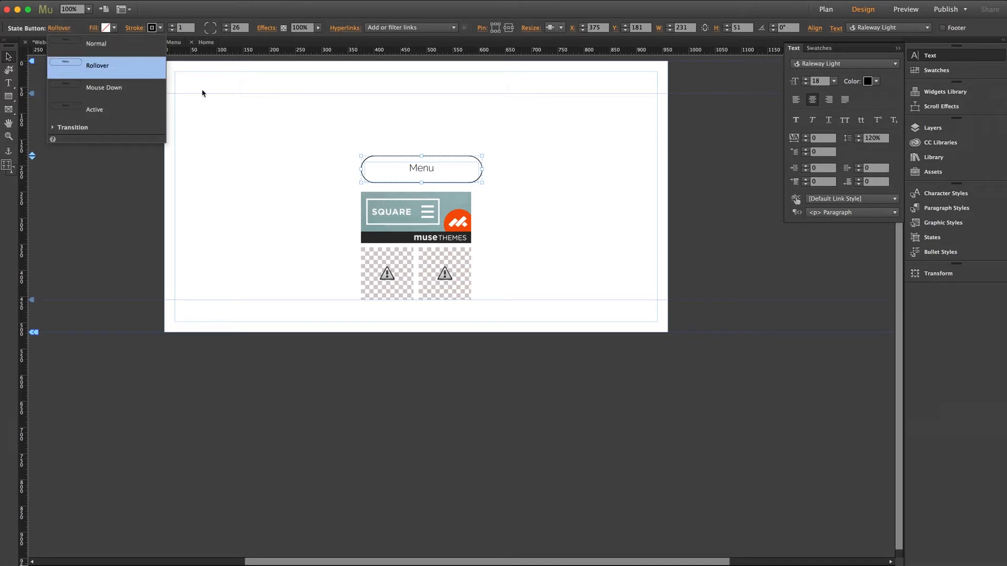
pyautogui.click(98, 28)
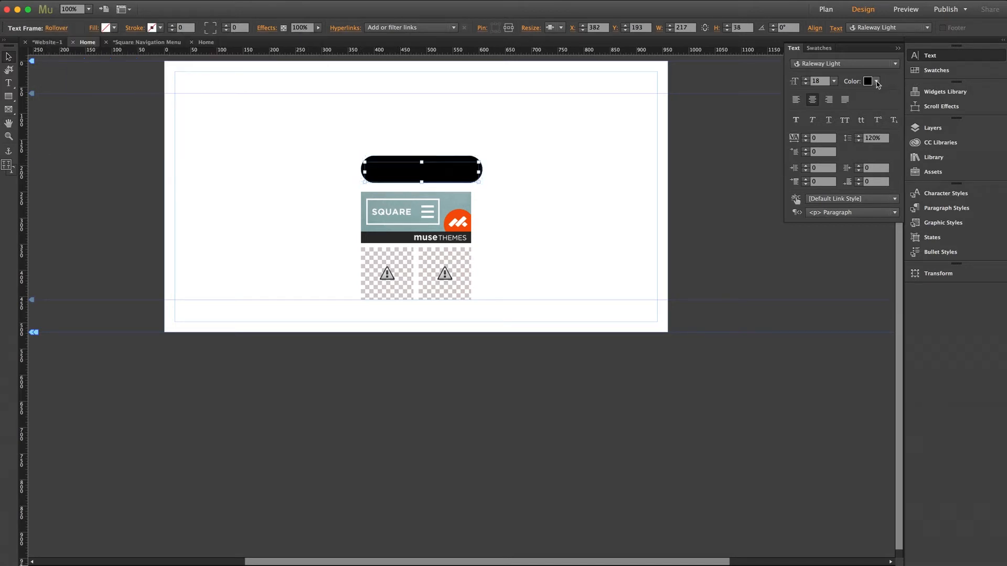
pyautogui.click(875, 81)
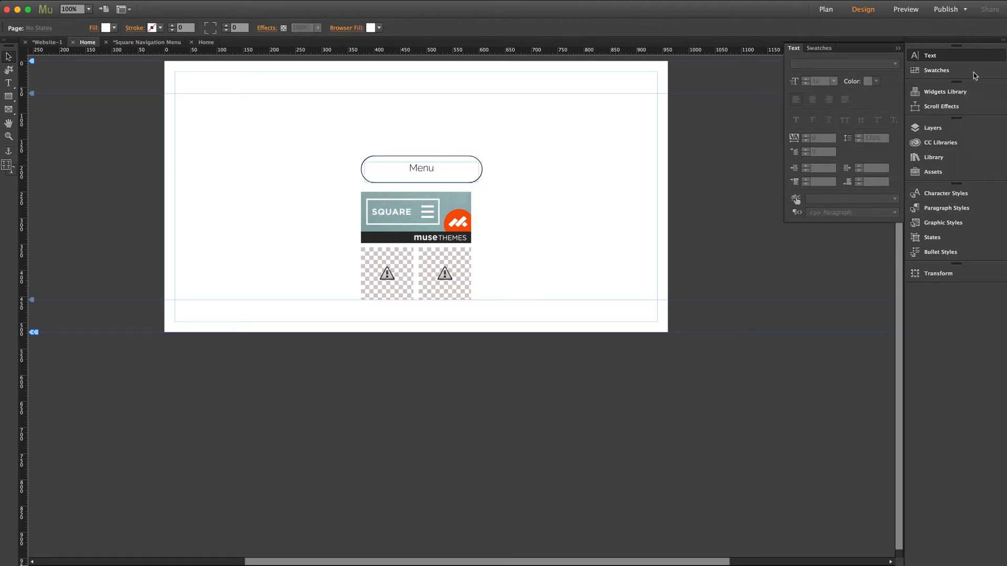
pyautogui.click(421, 167)
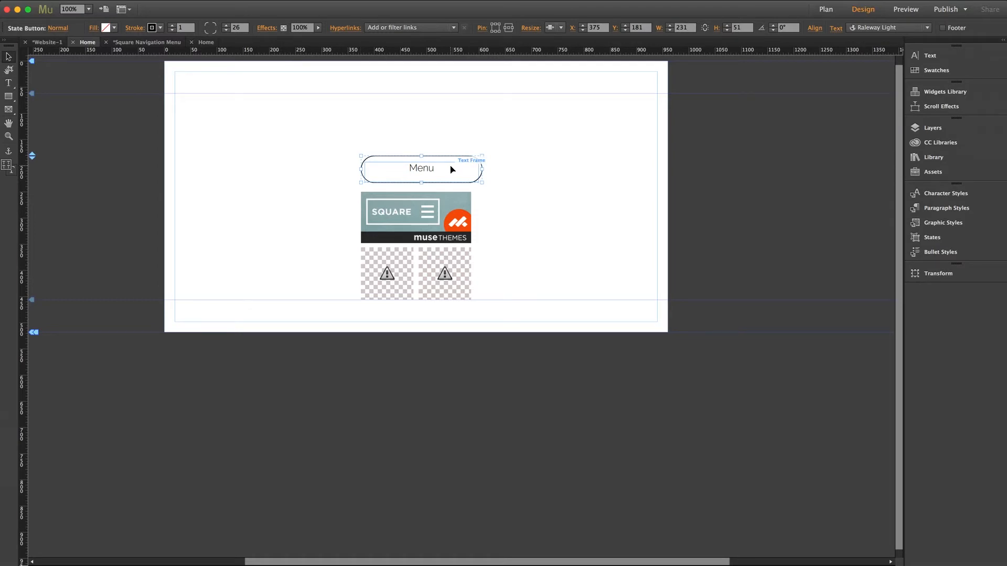
# Step: Create a new graphic style 'menu1' from the Menu button's look
pyautogui.click(940, 223)
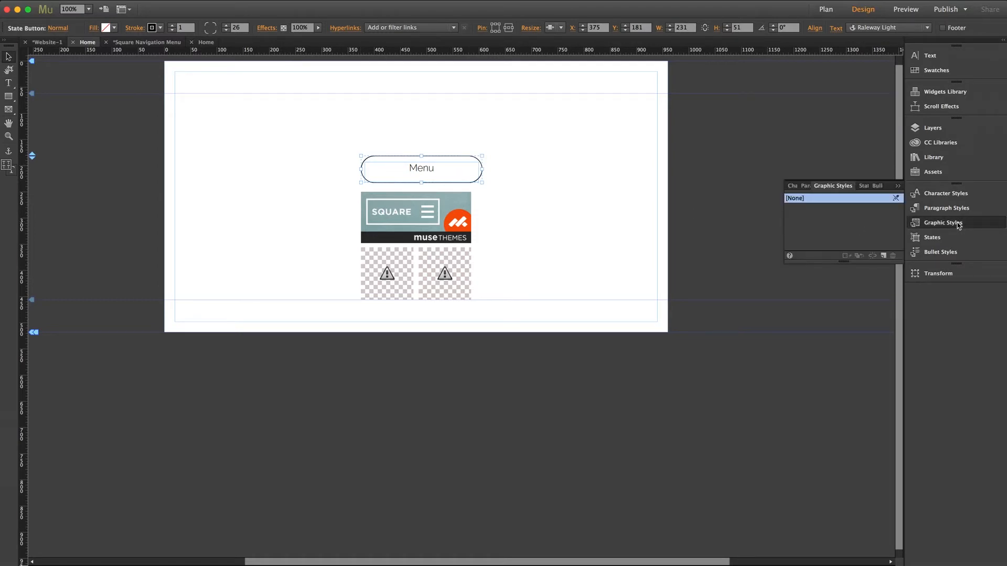
pyautogui.moveTo(883, 255)
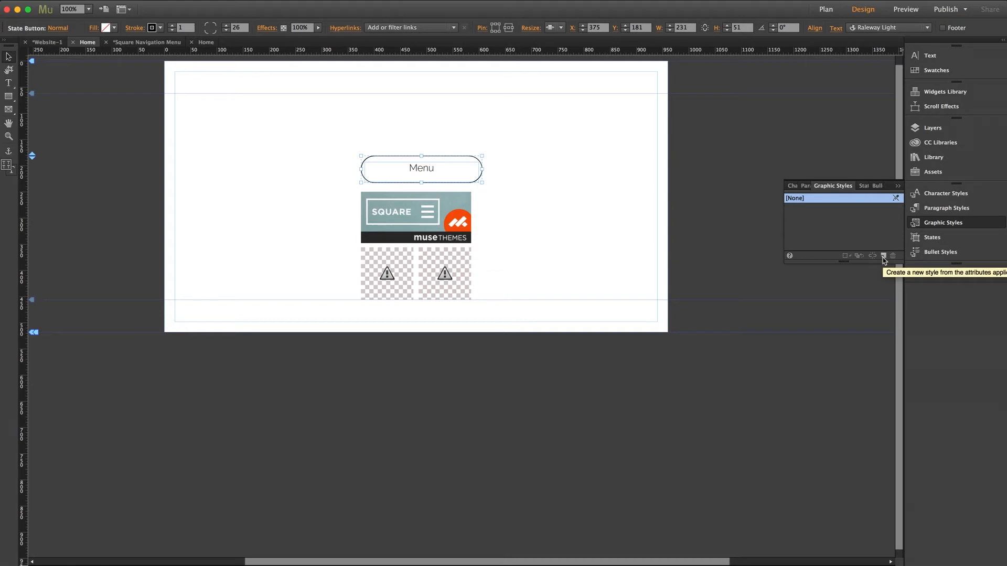
pyautogui.click(883, 255)
pyautogui.write('m')
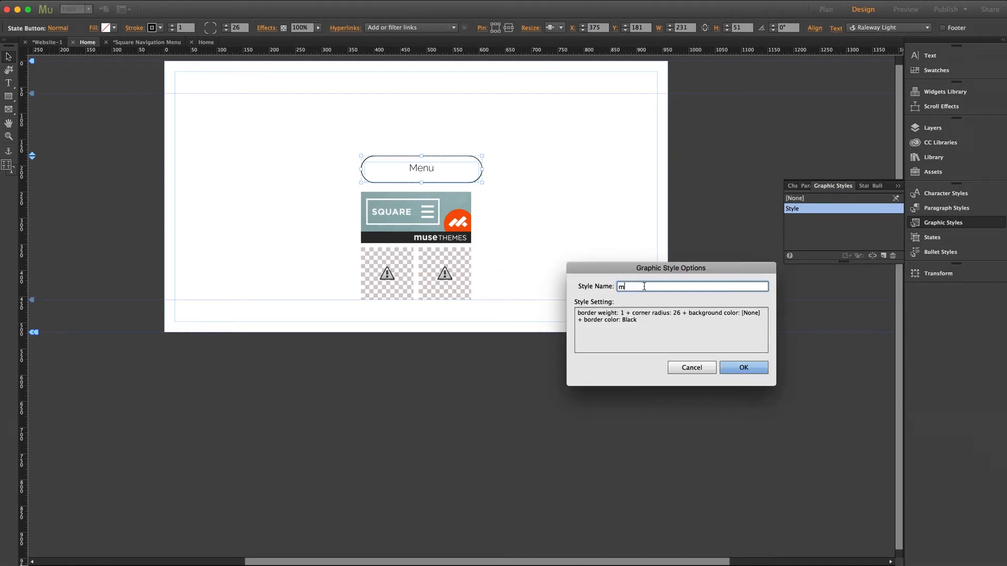
pyautogui.write('enu1')
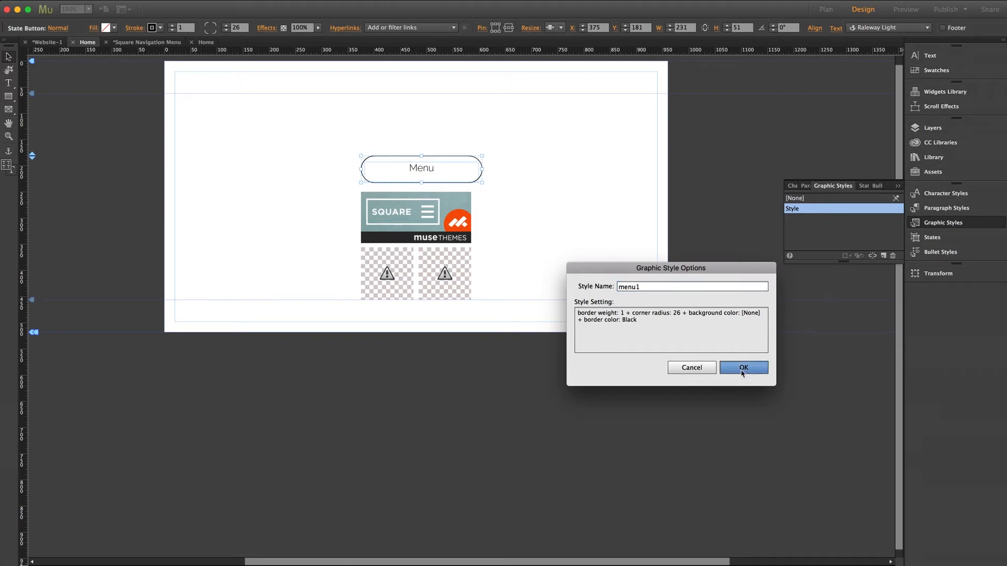
pyautogui.click(744, 367)
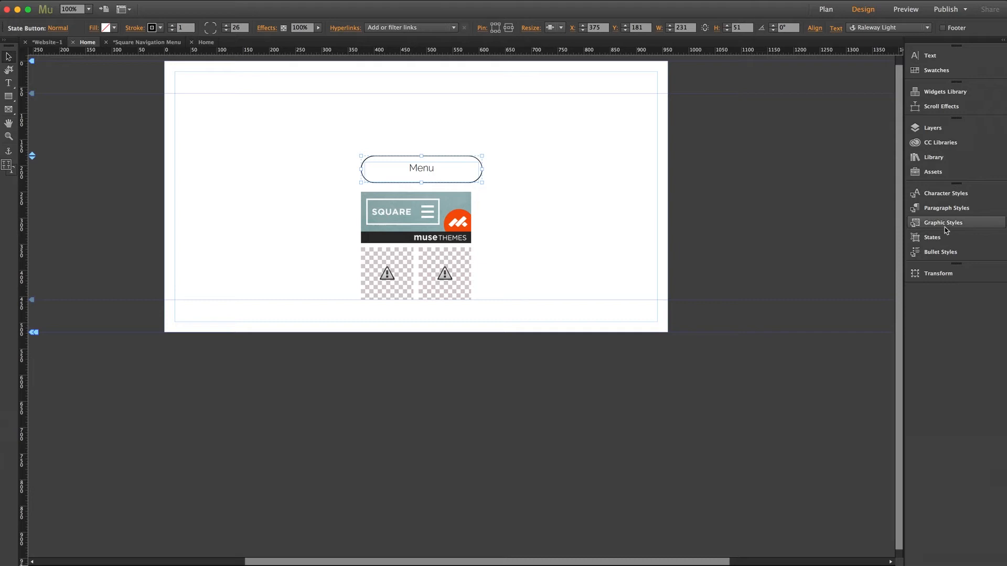
# Step: Enter the custom 'menu' style class under the widget's Menu Button Configuration
pyautogui.click(415, 218)
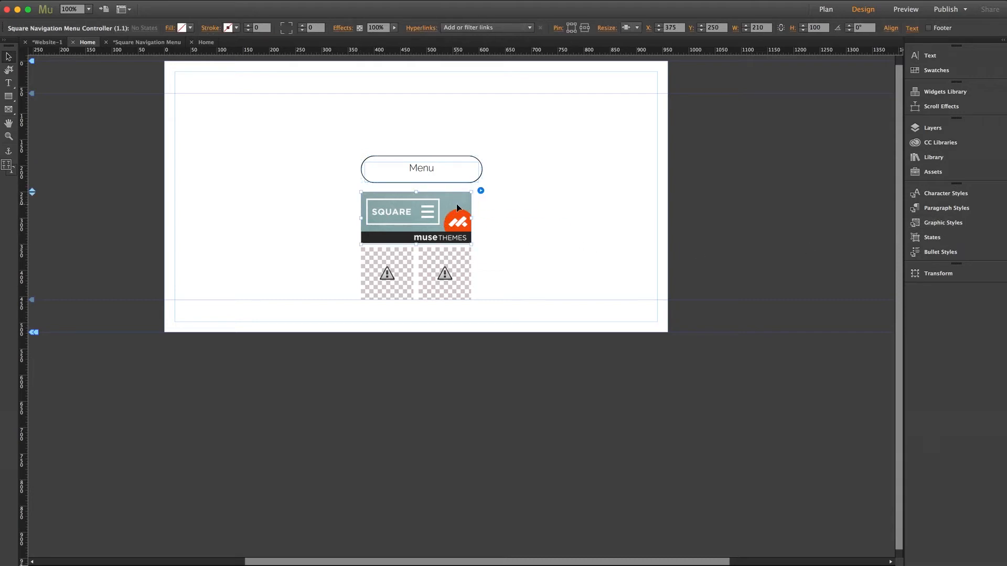
pyautogui.click(480, 191)
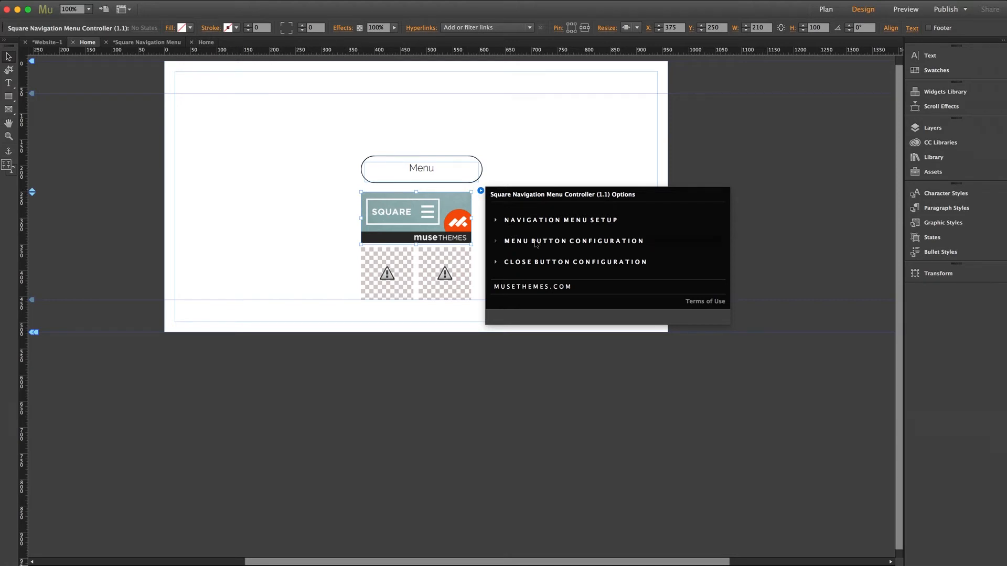
pyautogui.click(573, 240)
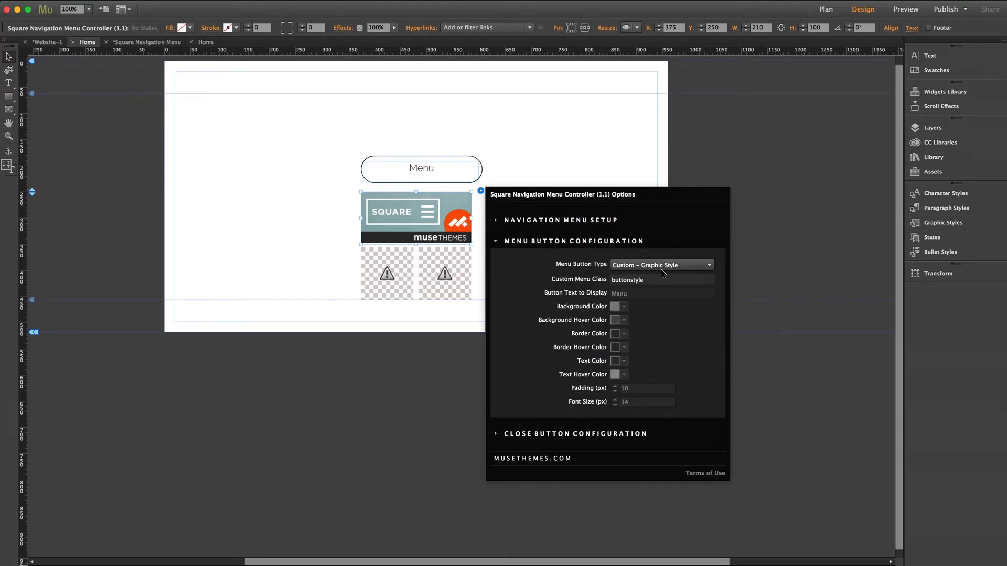
pyautogui.write('men')
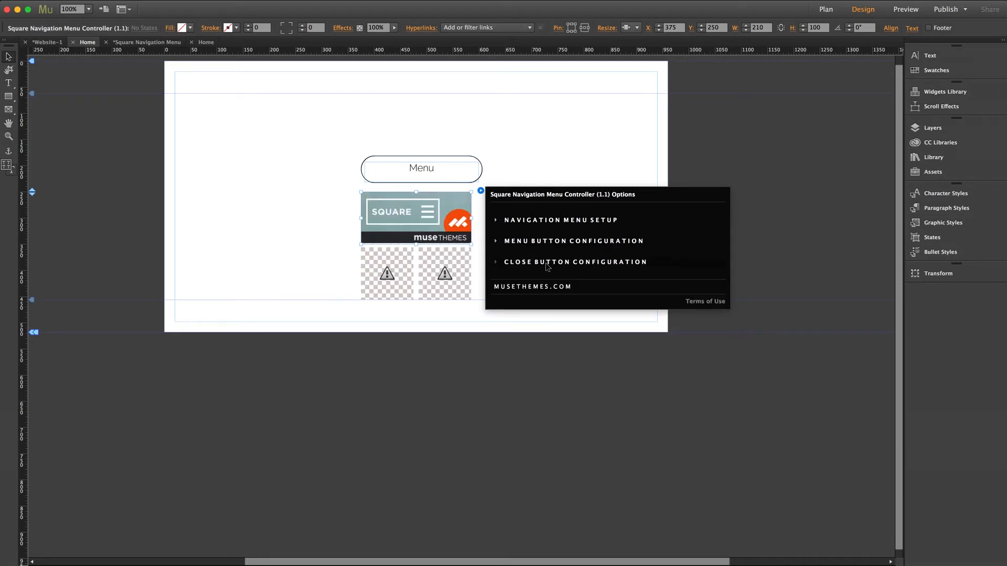
# Step: Keep the close button configured as a Text Button and close the options
pyautogui.click(574, 262)
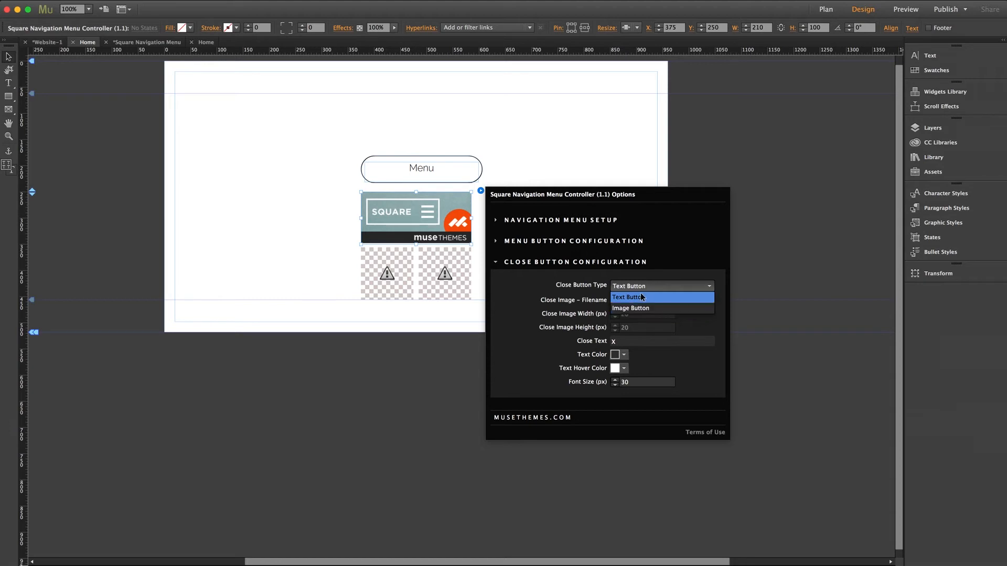
pyautogui.click(628, 296)
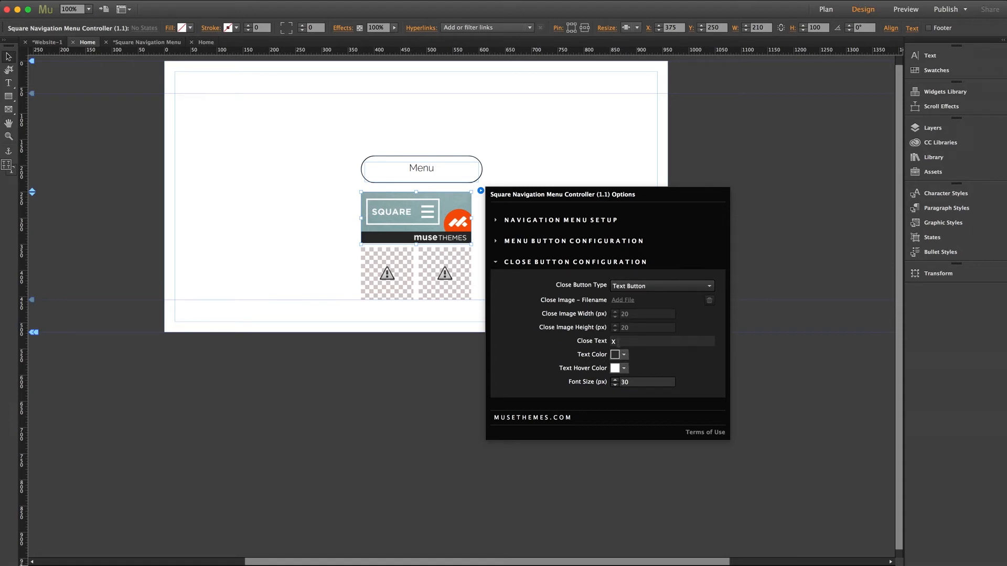
pyautogui.click(661, 340)
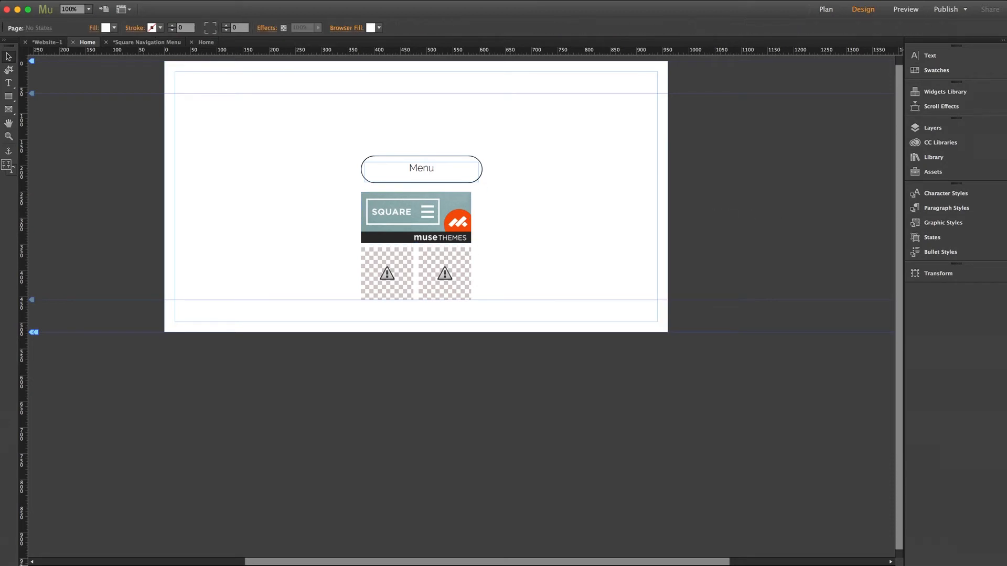
# Step: Preview the page in Safari
pyautogui.click(904, 9)
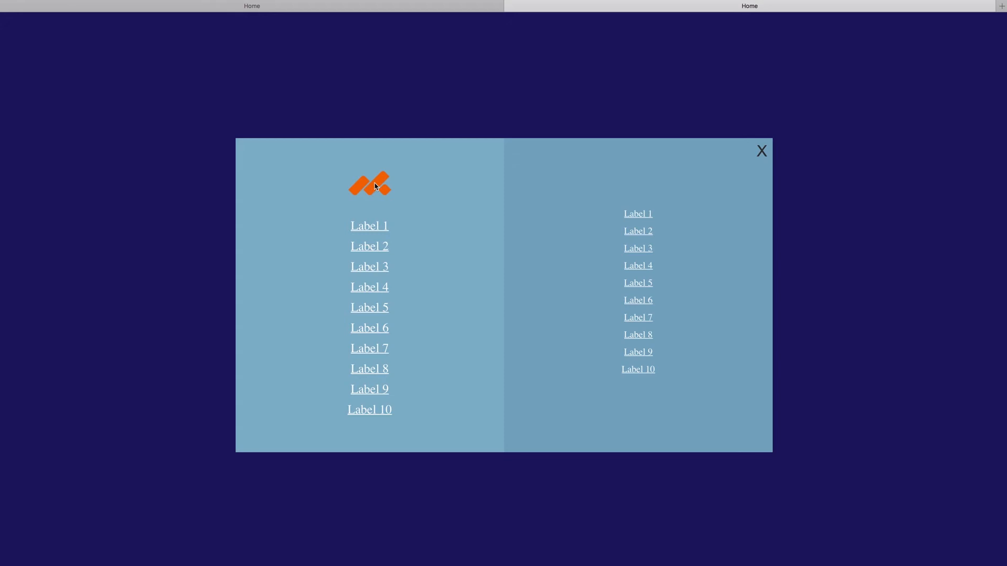
pyautogui.moveTo(799, 194)
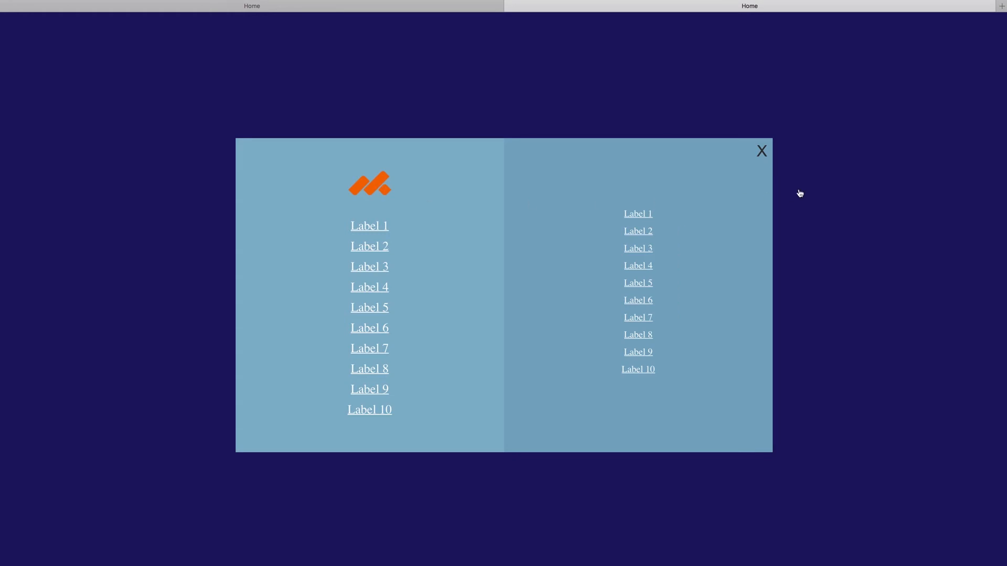
pyautogui.moveTo(753, 166)
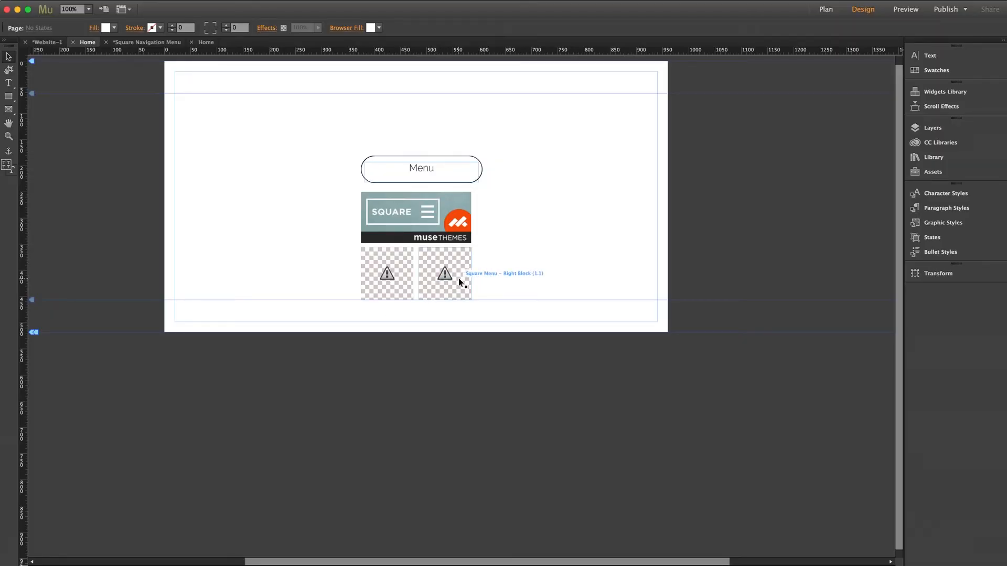
# Step: Set the Left Block's Menu Block Color to green and Number of Items to 2
pyautogui.click(386, 273)
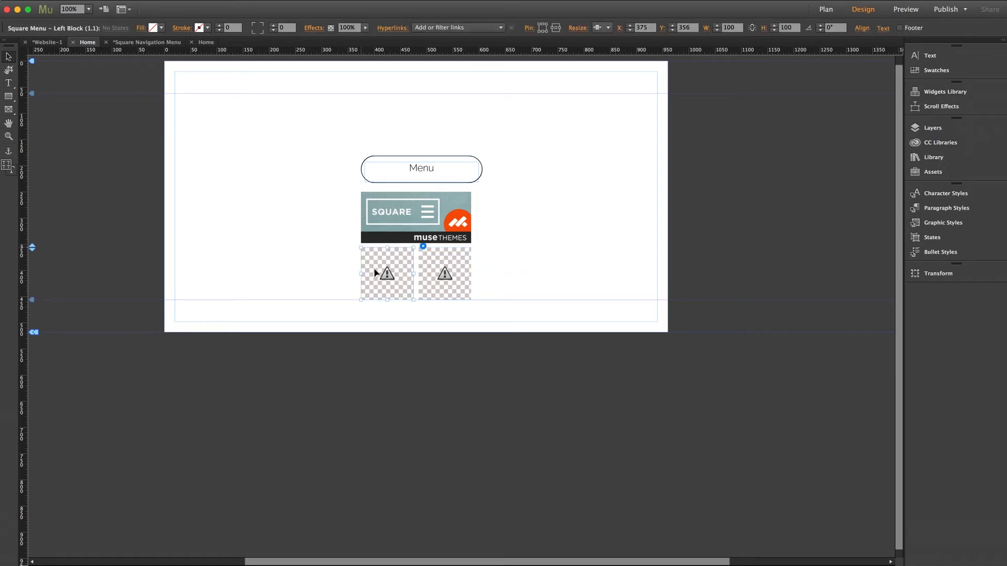
pyautogui.click(422, 245)
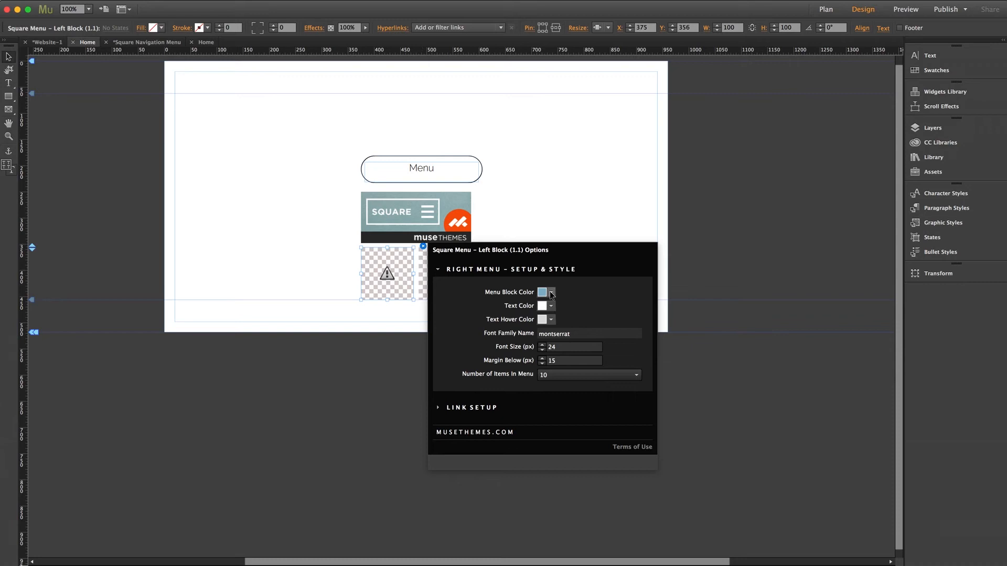
pyautogui.click(549, 292)
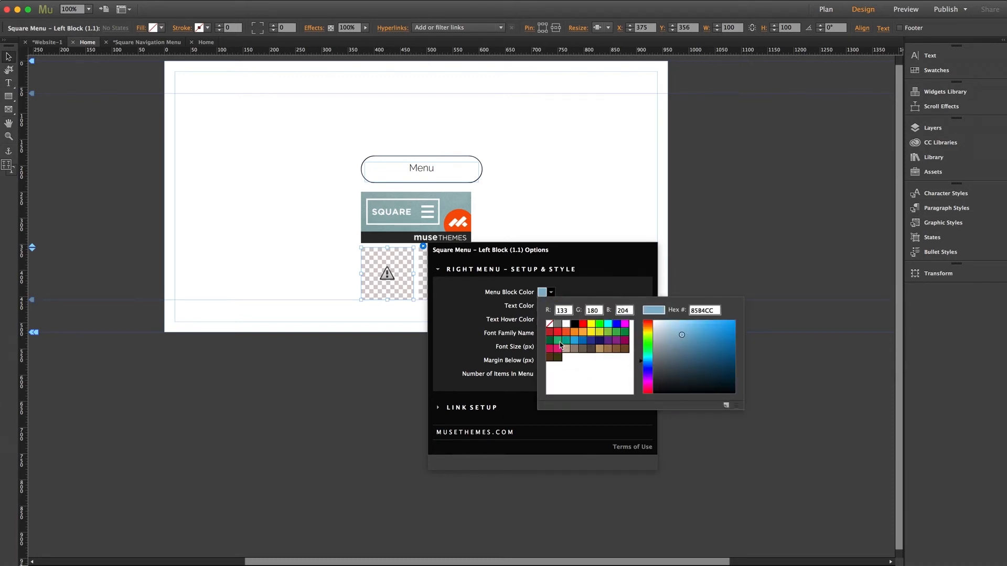
pyautogui.click(559, 342)
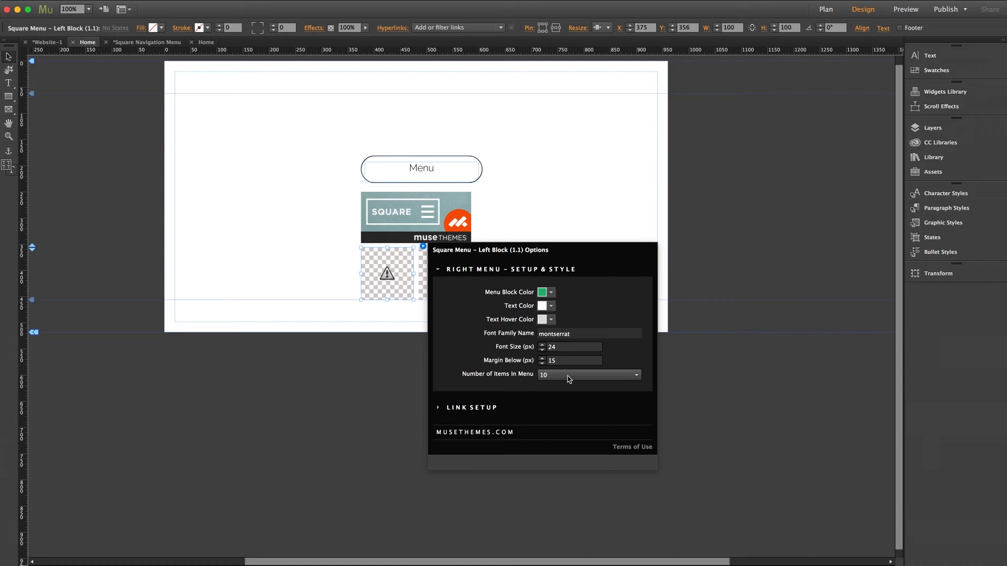
pyautogui.click(587, 374)
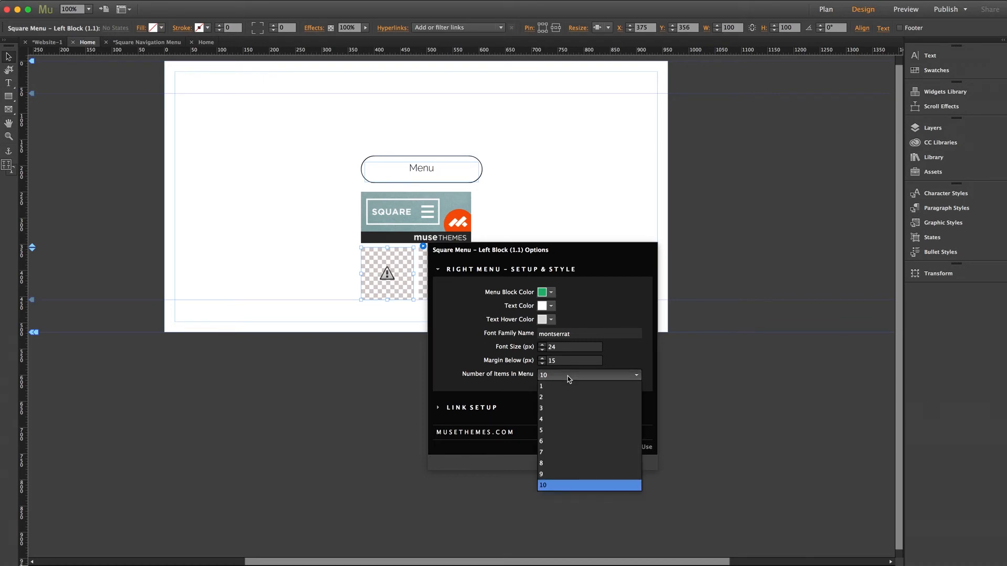
pyautogui.click(540, 397)
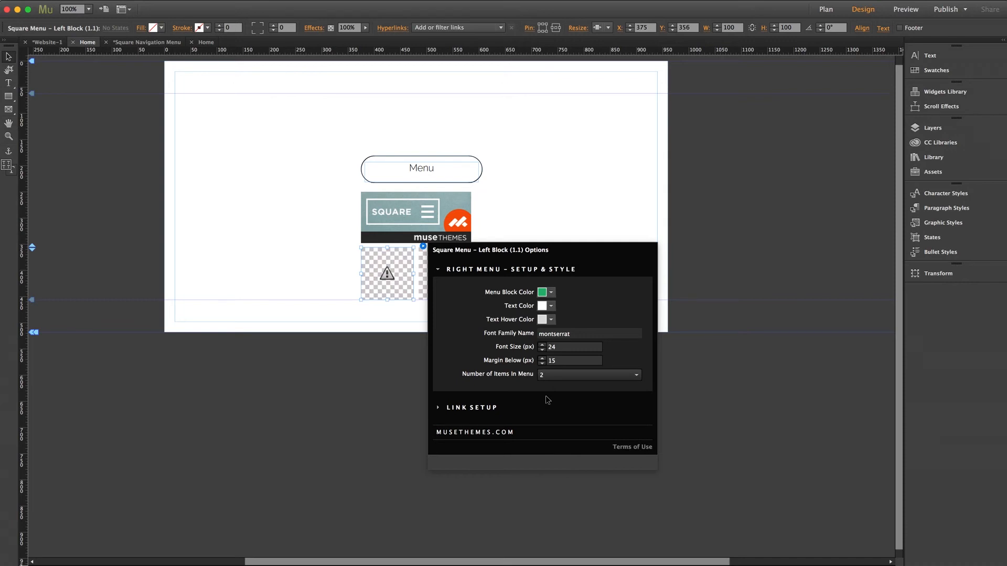
pyautogui.click(507, 269)
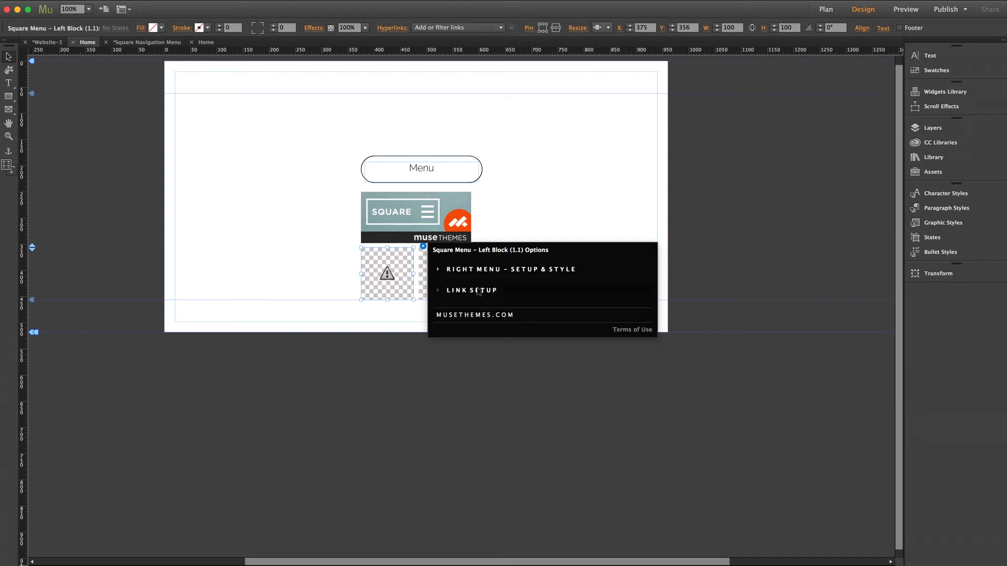
# Step: Point the left menu's first link URL at about.html, then switch to Plan view
pyautogui.click(471, 290)
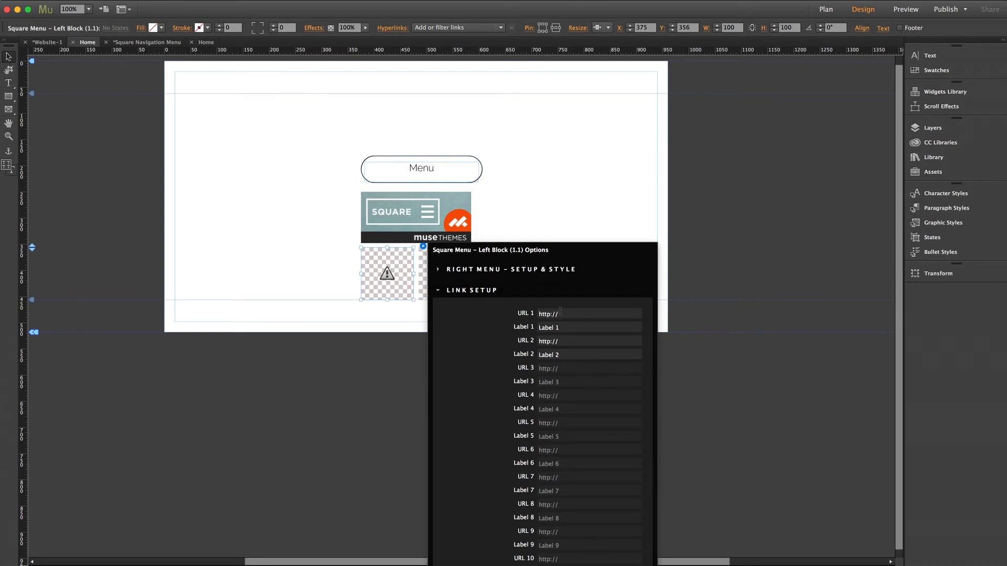
pyautogui.click(588, 327)
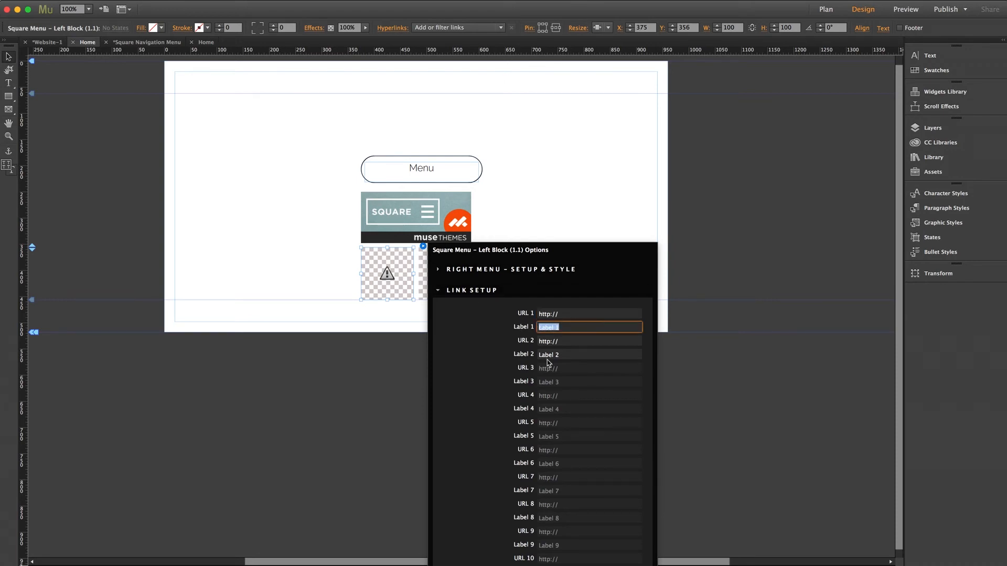
pyautogui.click(587, 314)
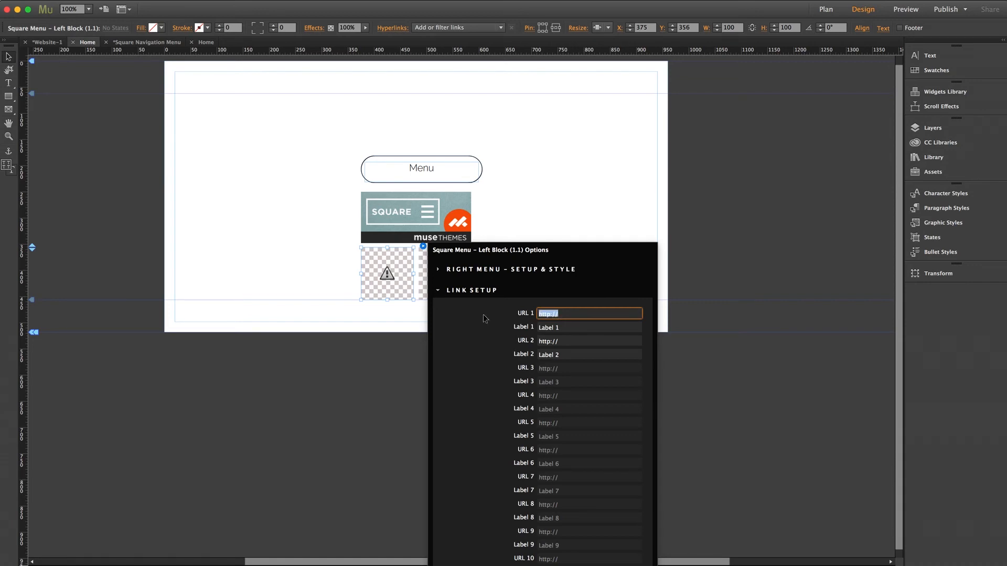
pyautogui.write('about.html')
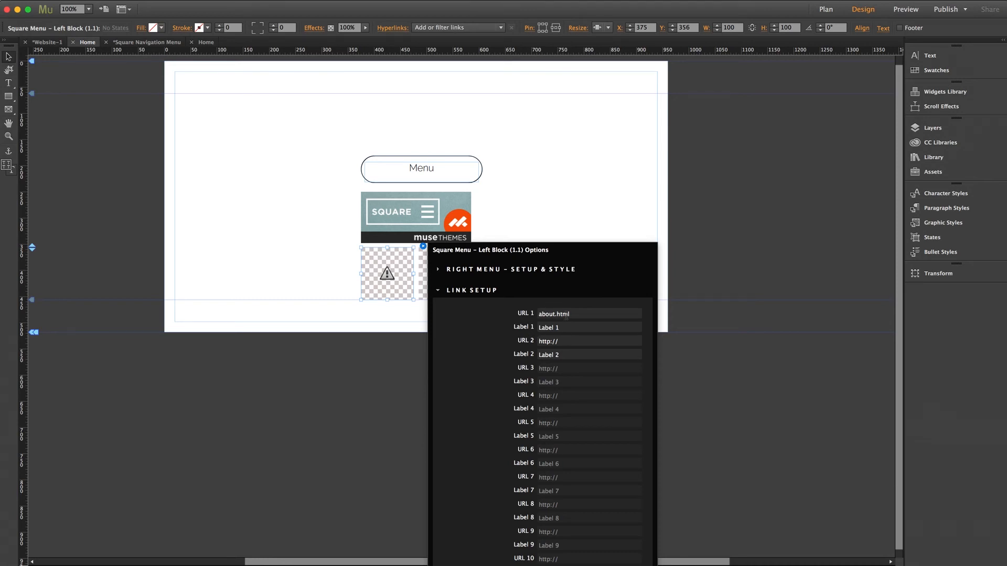
pyautogui.moveTo(870, 19)
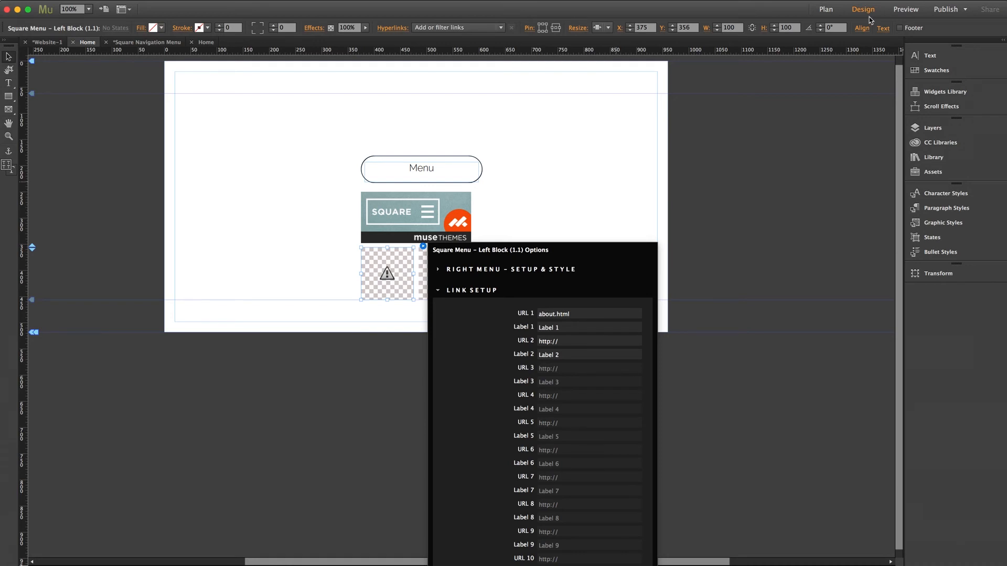
pyautogui.click(825, 9)
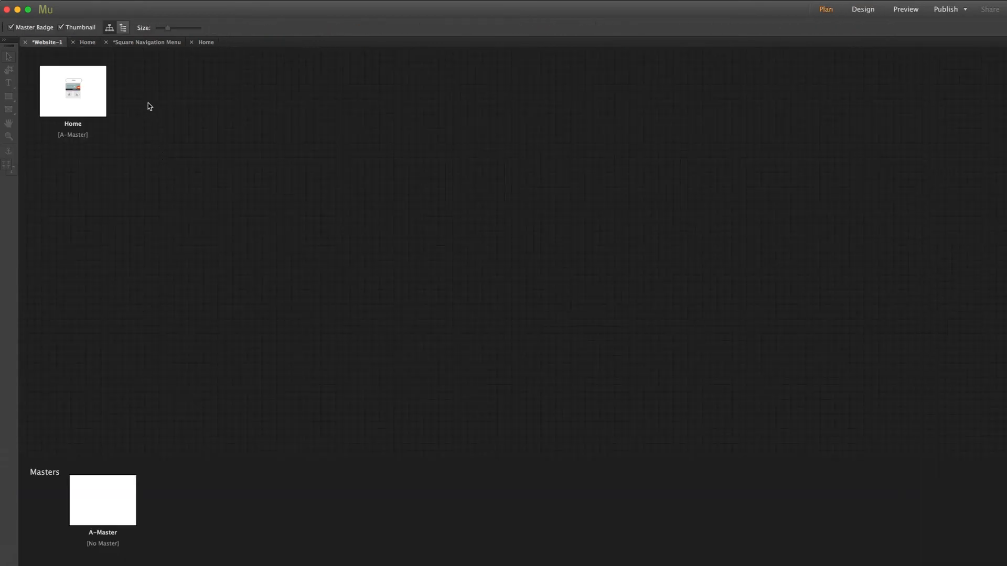
pyautogui.moveTo(112, 91)
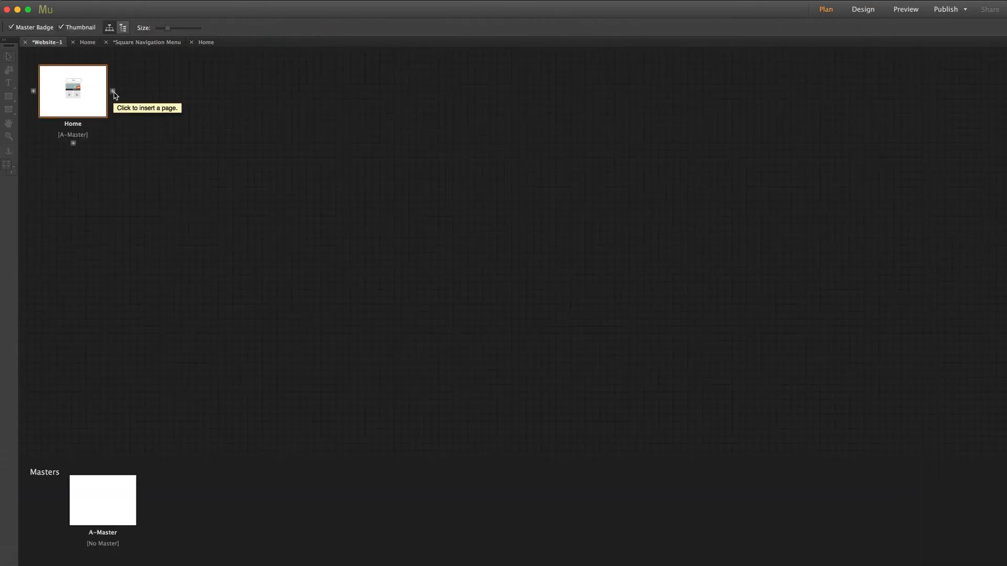
# Step: Insert an About page beside Home and set its Browser Fill background
pyautogui.click(112, 91)
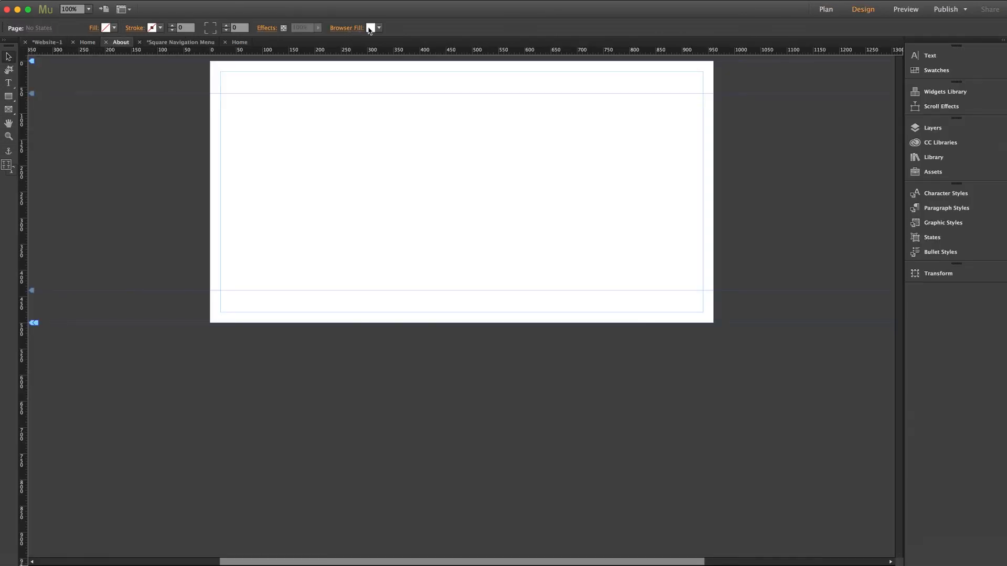
pyautogui.click(371, 27)
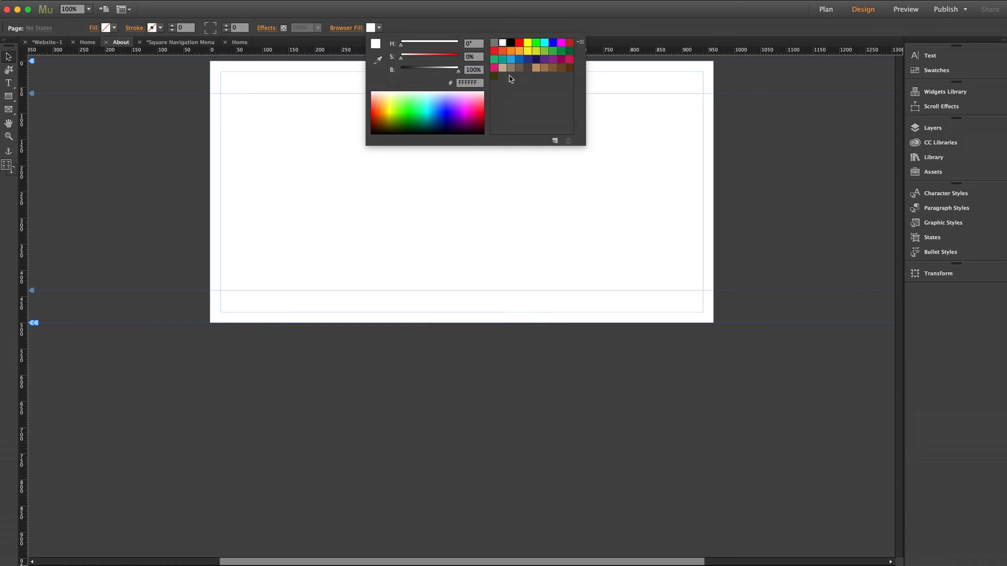
pyautogui.click(494, 59)
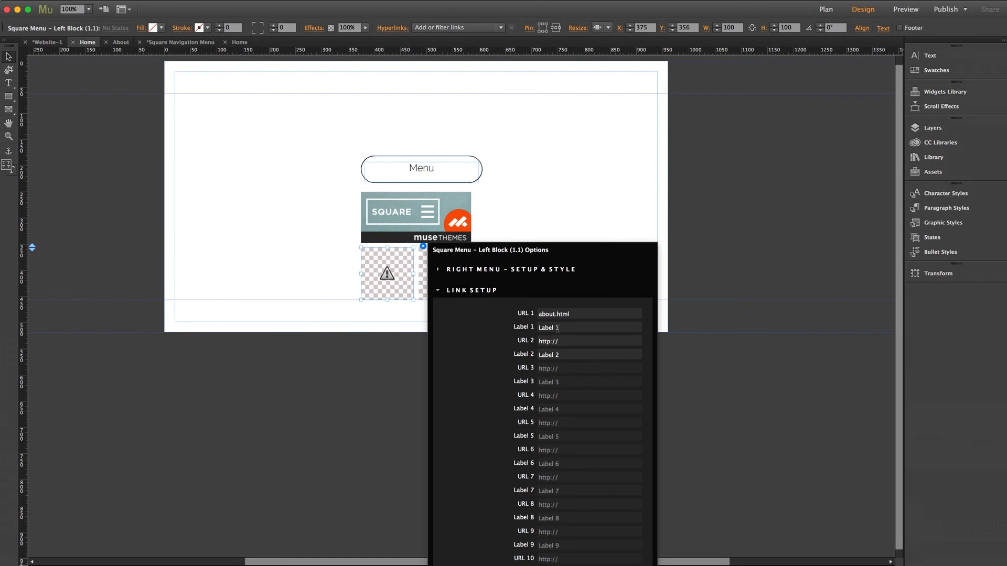
pyautogui.write('About')
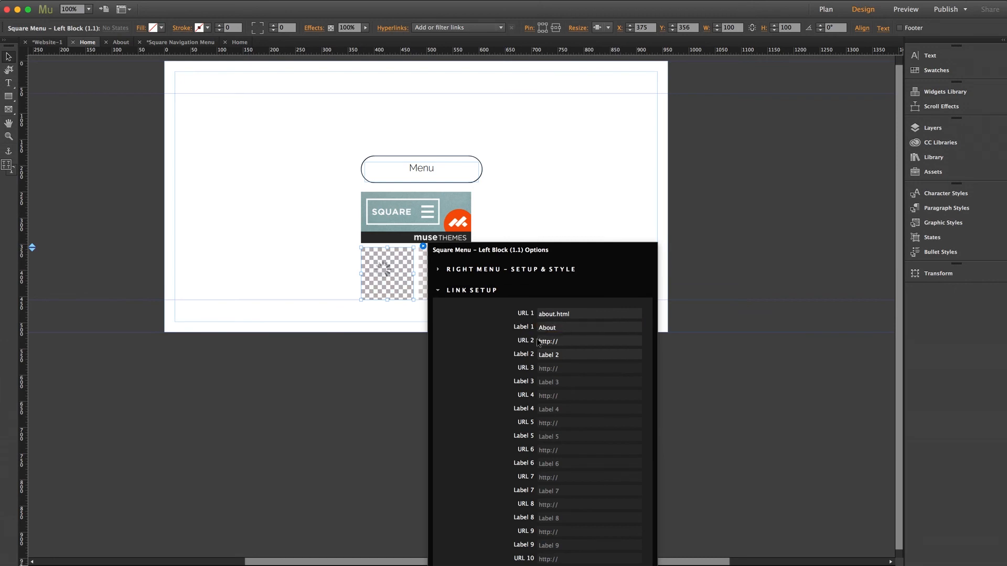
pyautogui.click(587, 340)
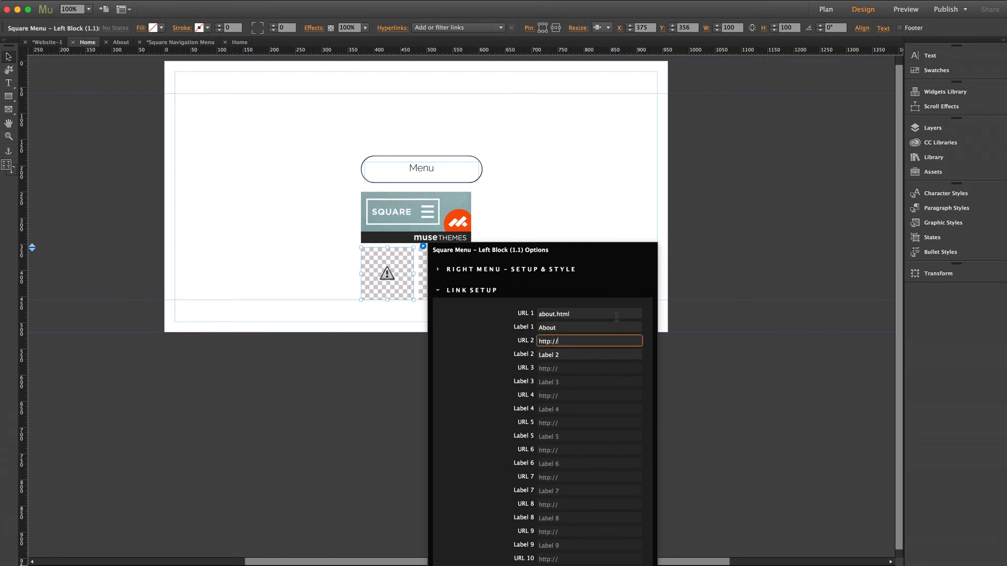
pyautogui.write('www')
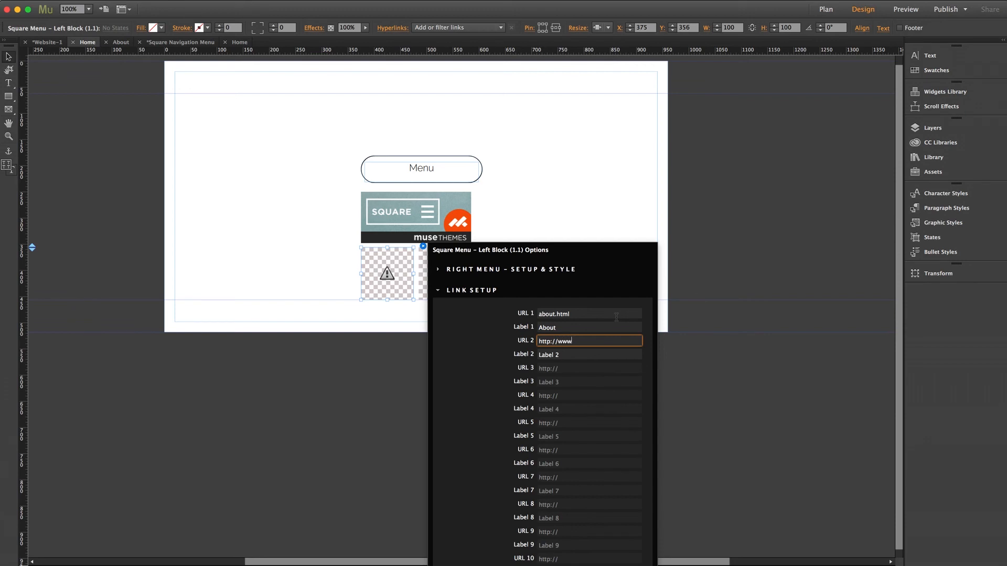
pyautogui.write('.musethemes.com')
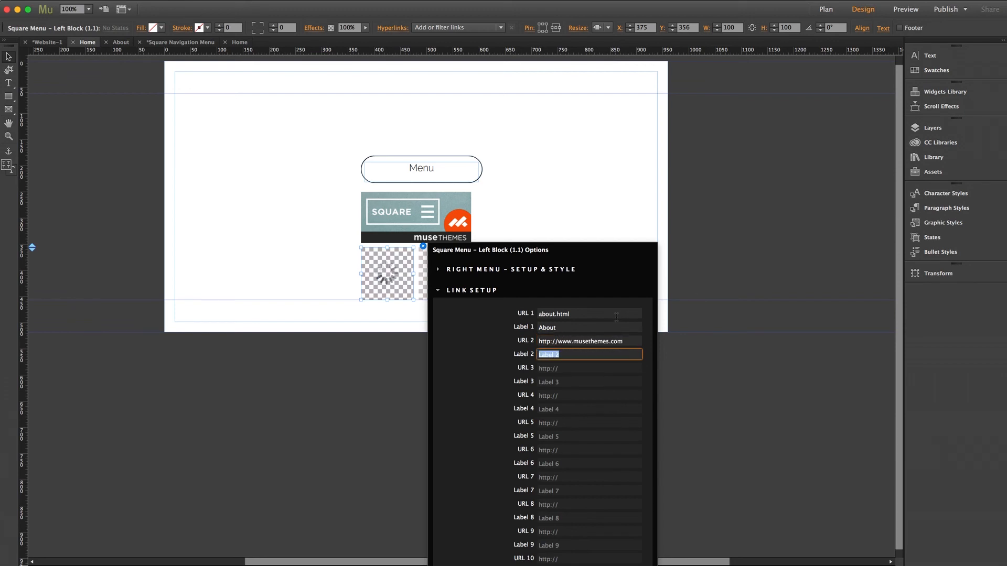
pyautogui.write('MuseThemes')
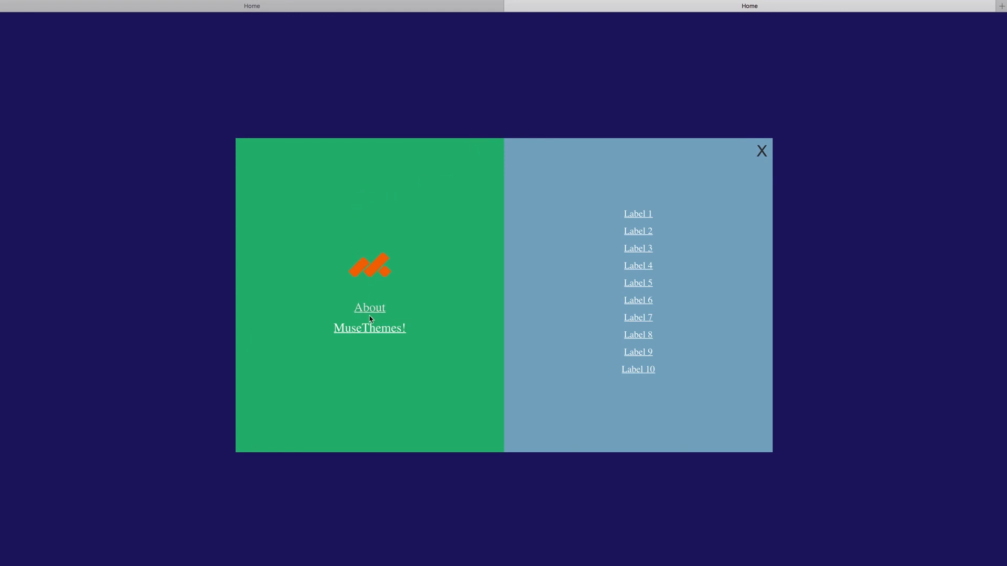
pyautogui.moveTo(370, 334)
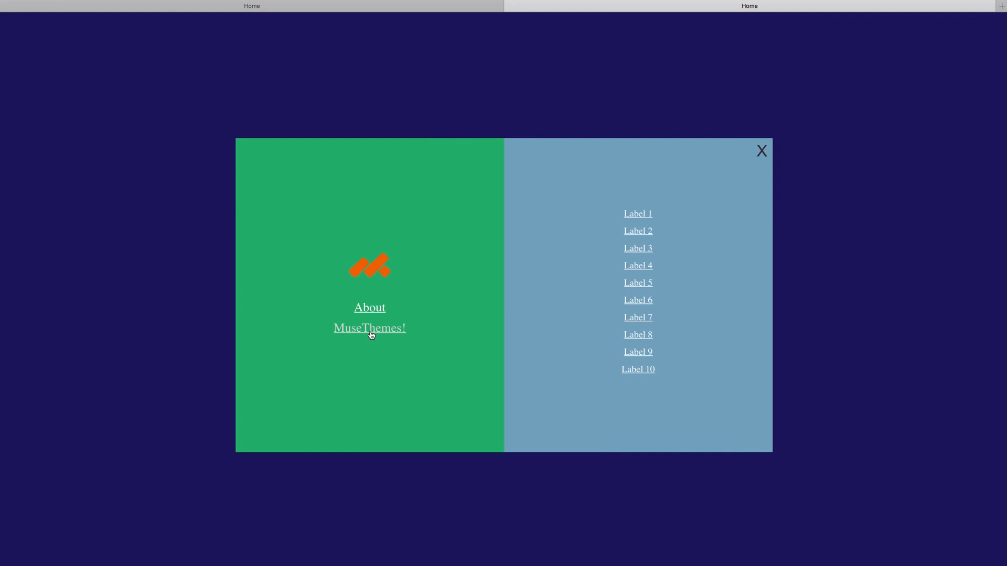
pyautogui.moveTo(369, 308)
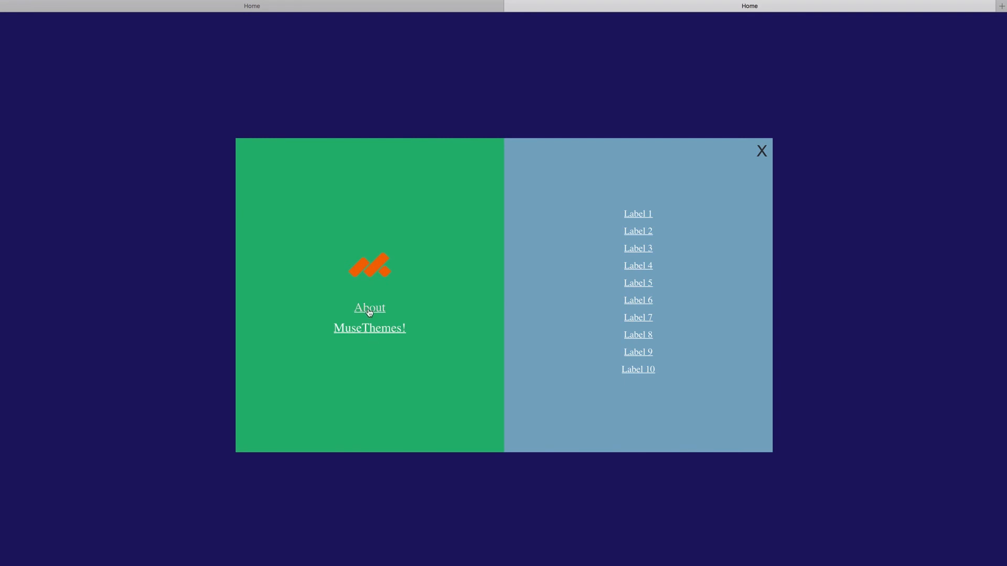
pyautogui.moveTo(302, 379)
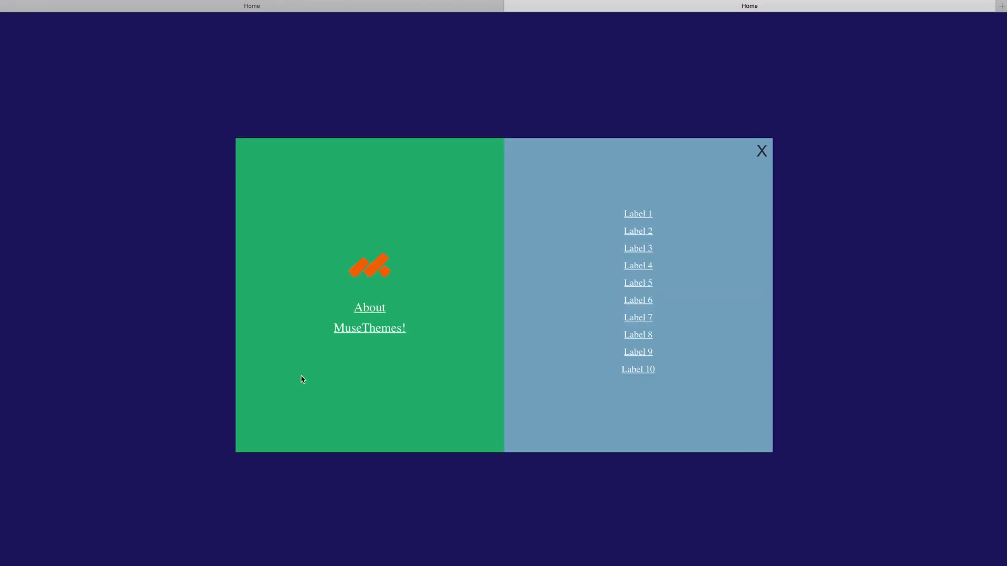